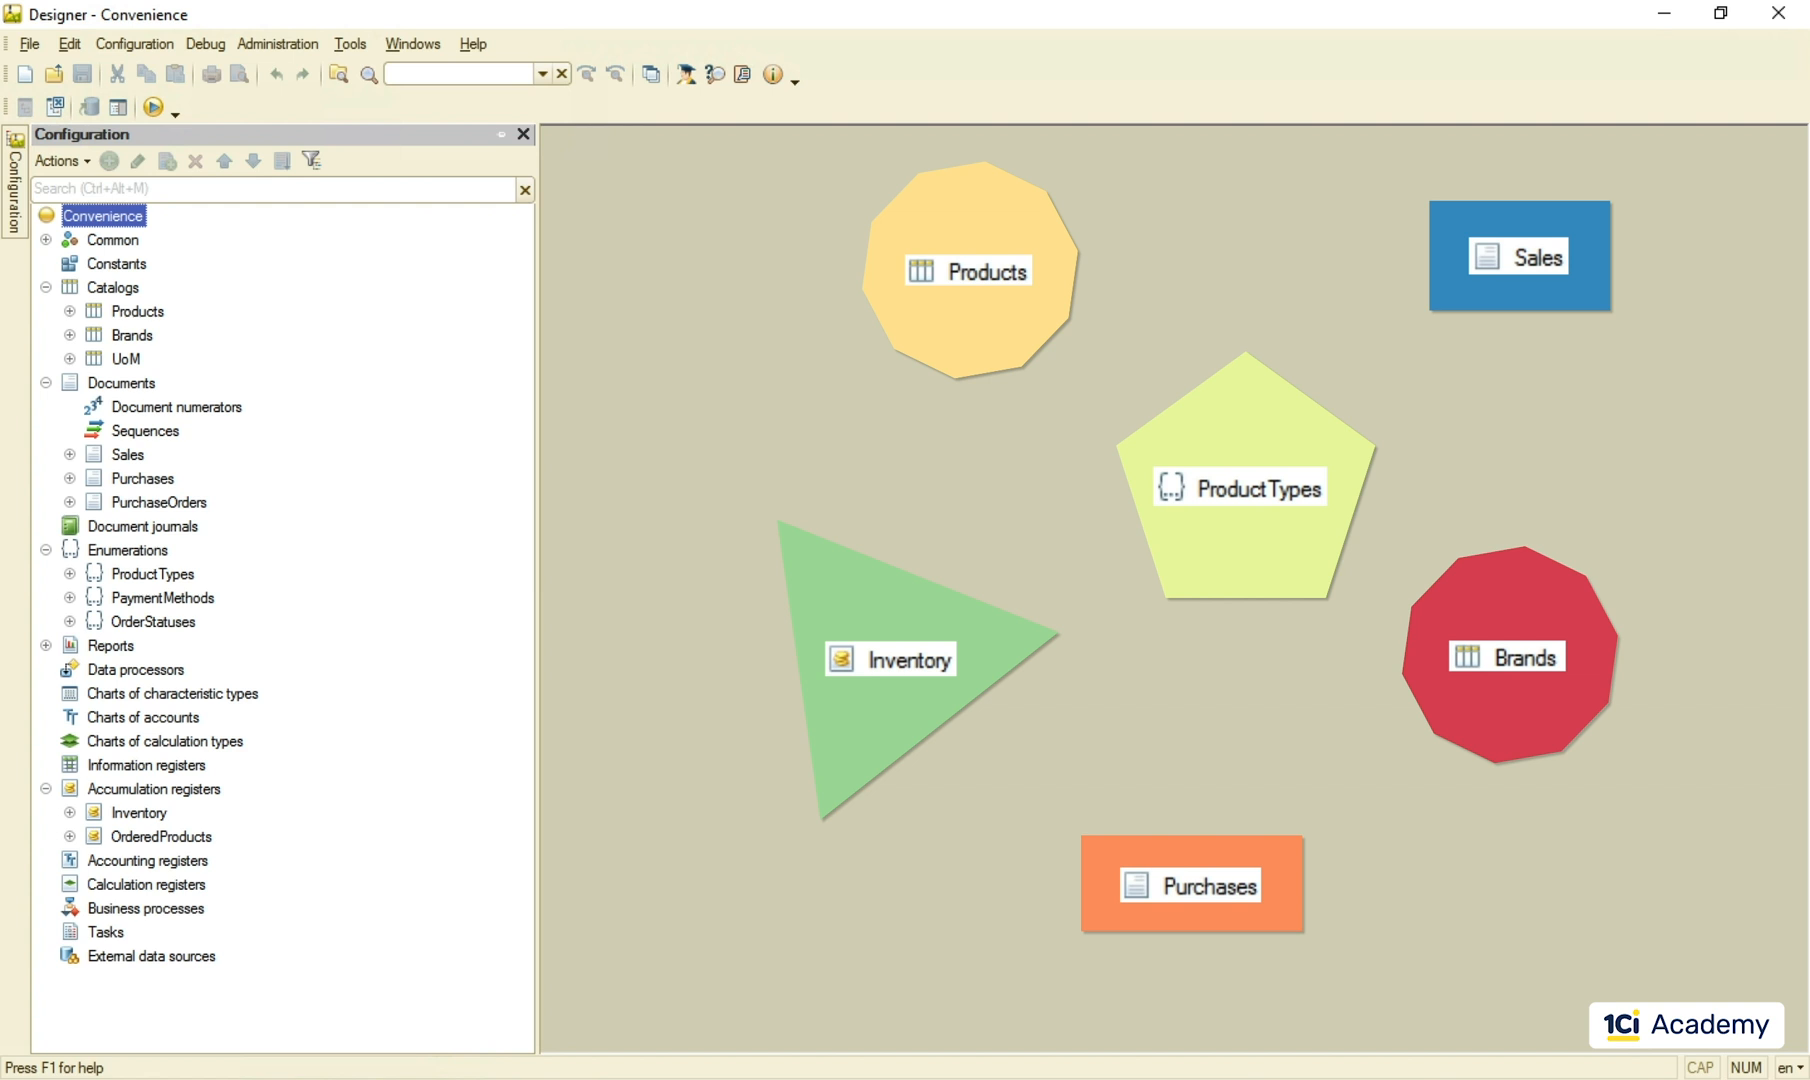
# Step: Bring up the Products catalog's properties window from the Catalogs branch
pyautogui.doubleClick(970, 272)
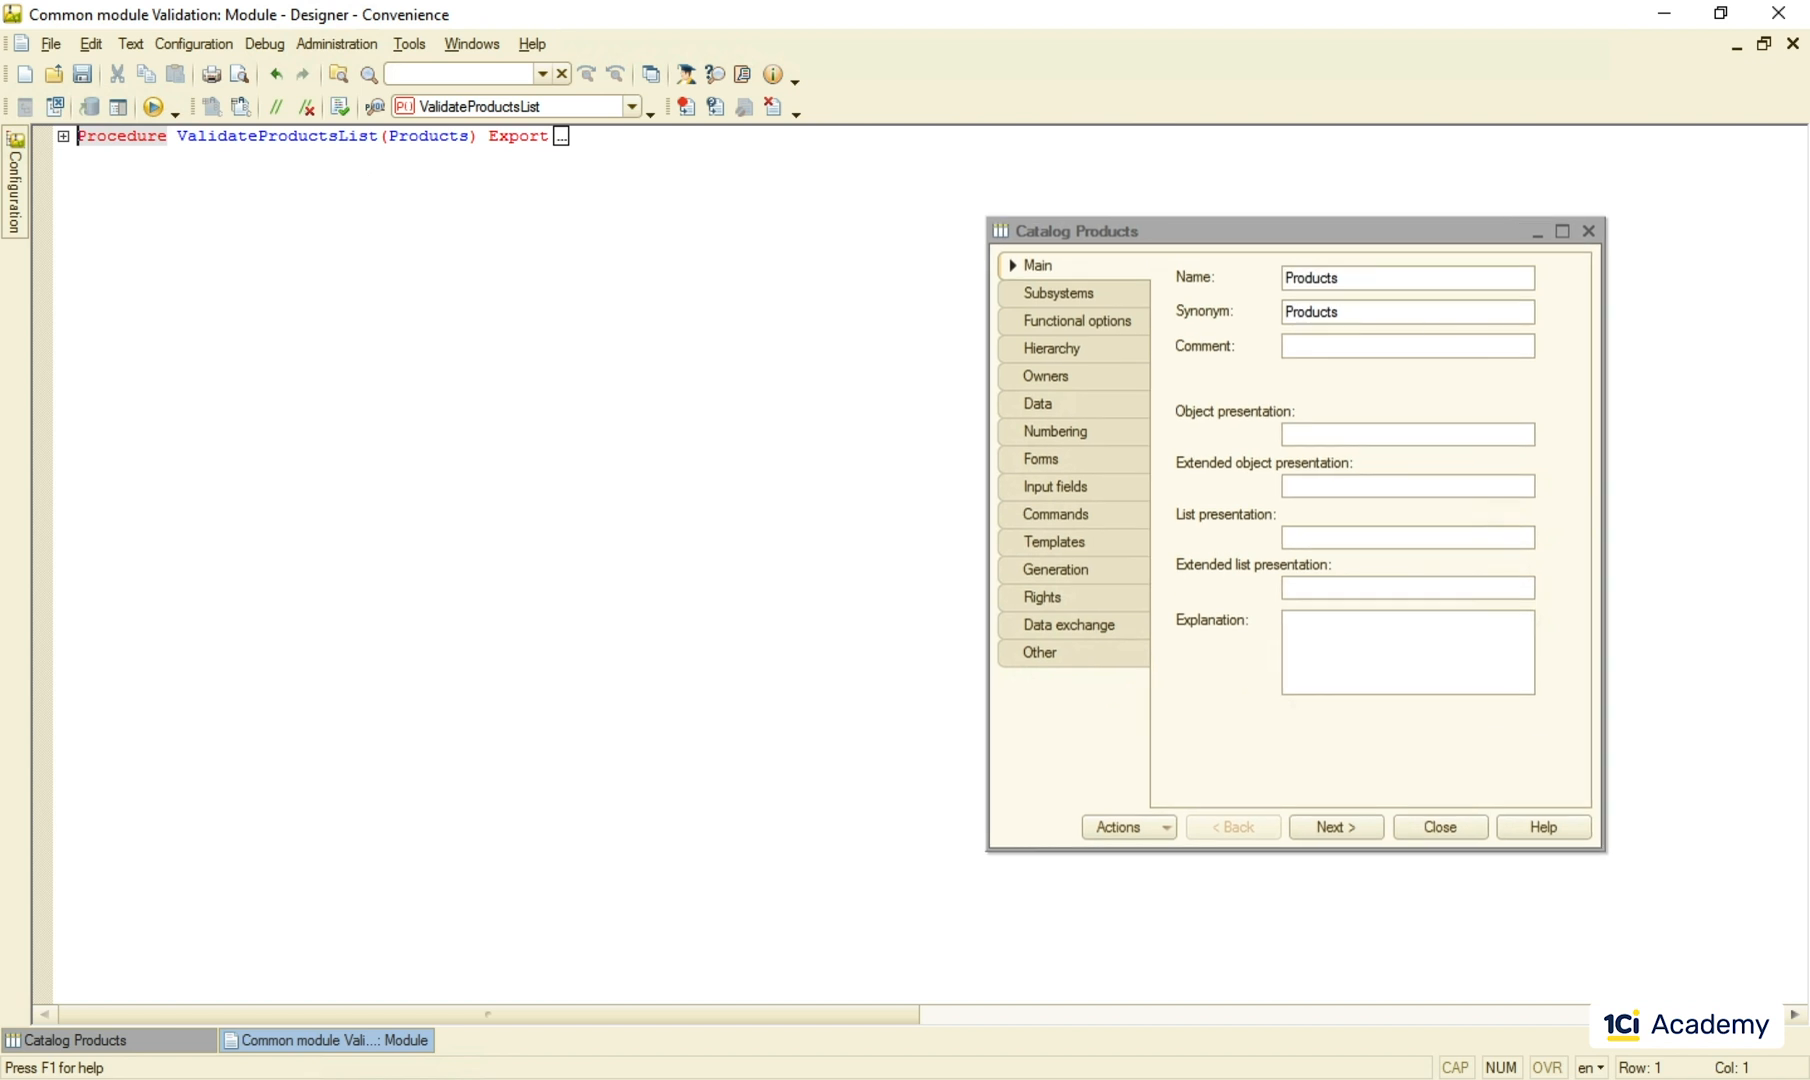
# Step: Add a Catalogs.Products line to ValidateProductsList and close the Validation module
pyautogui.write('Catalo')
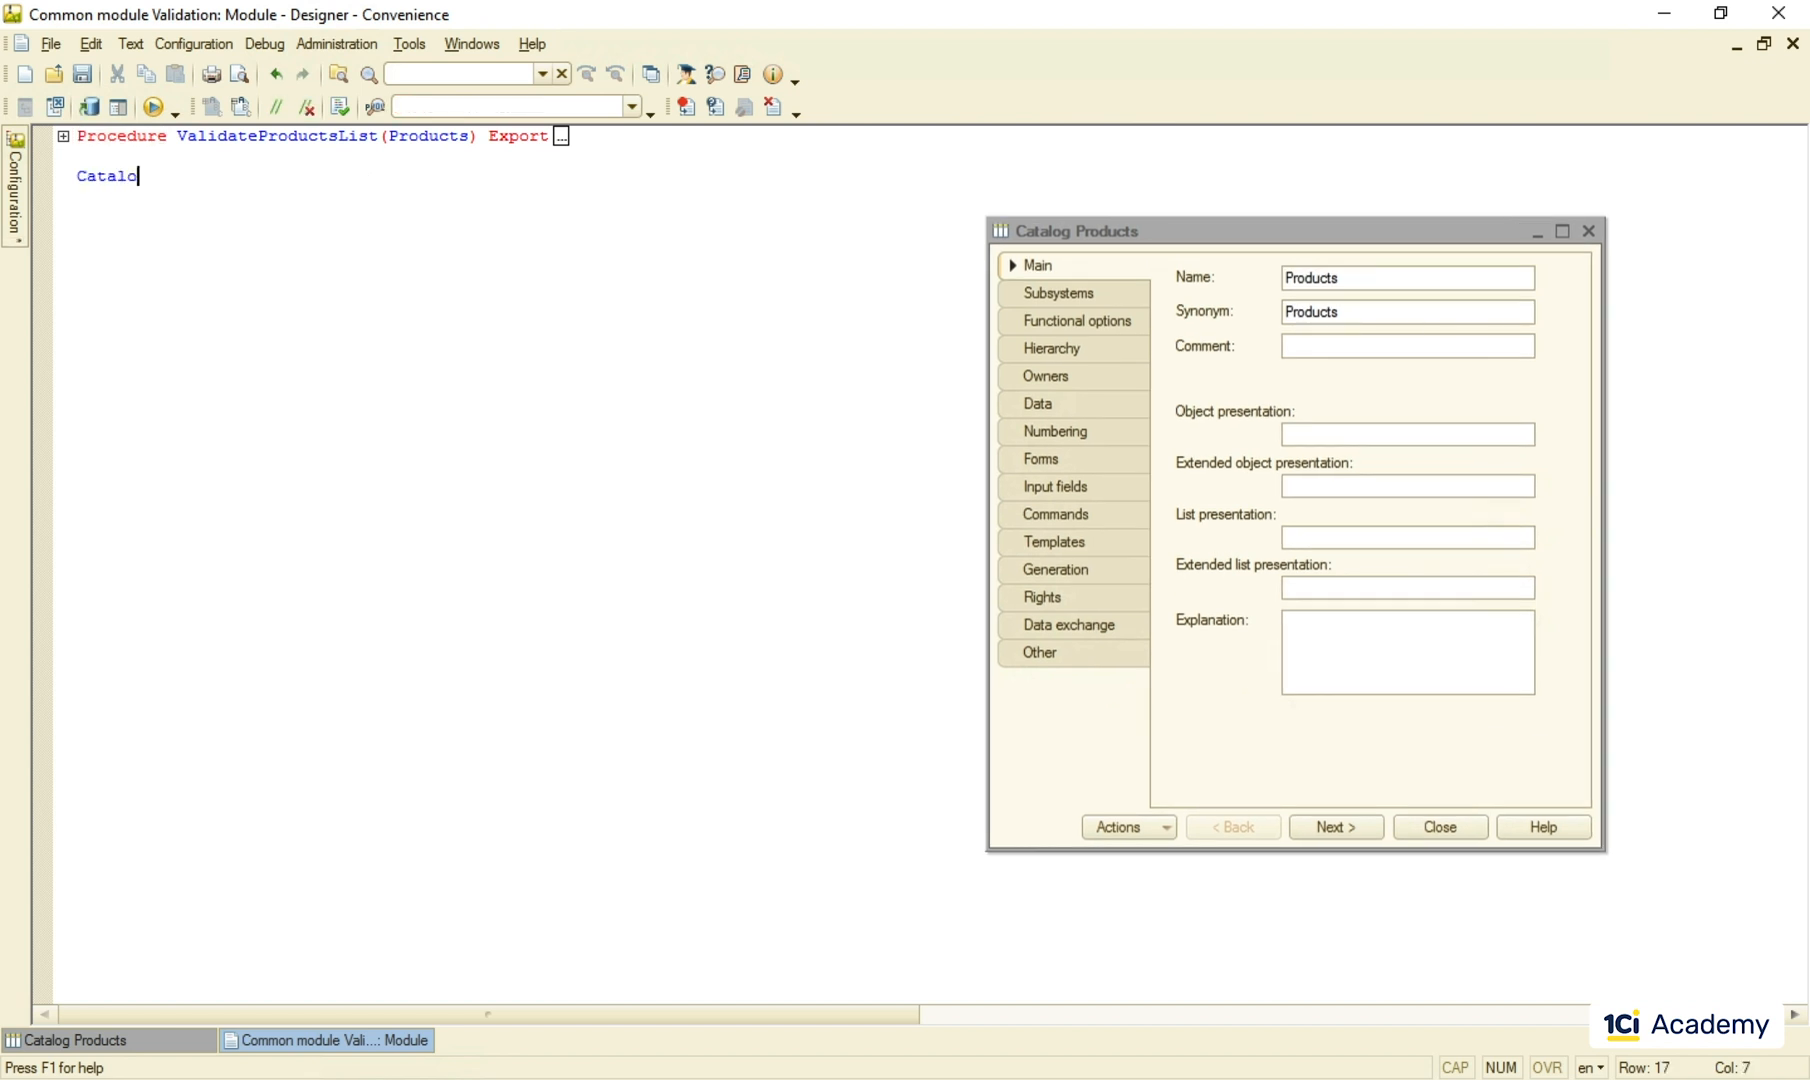
pyautogui.write('gs.Products')
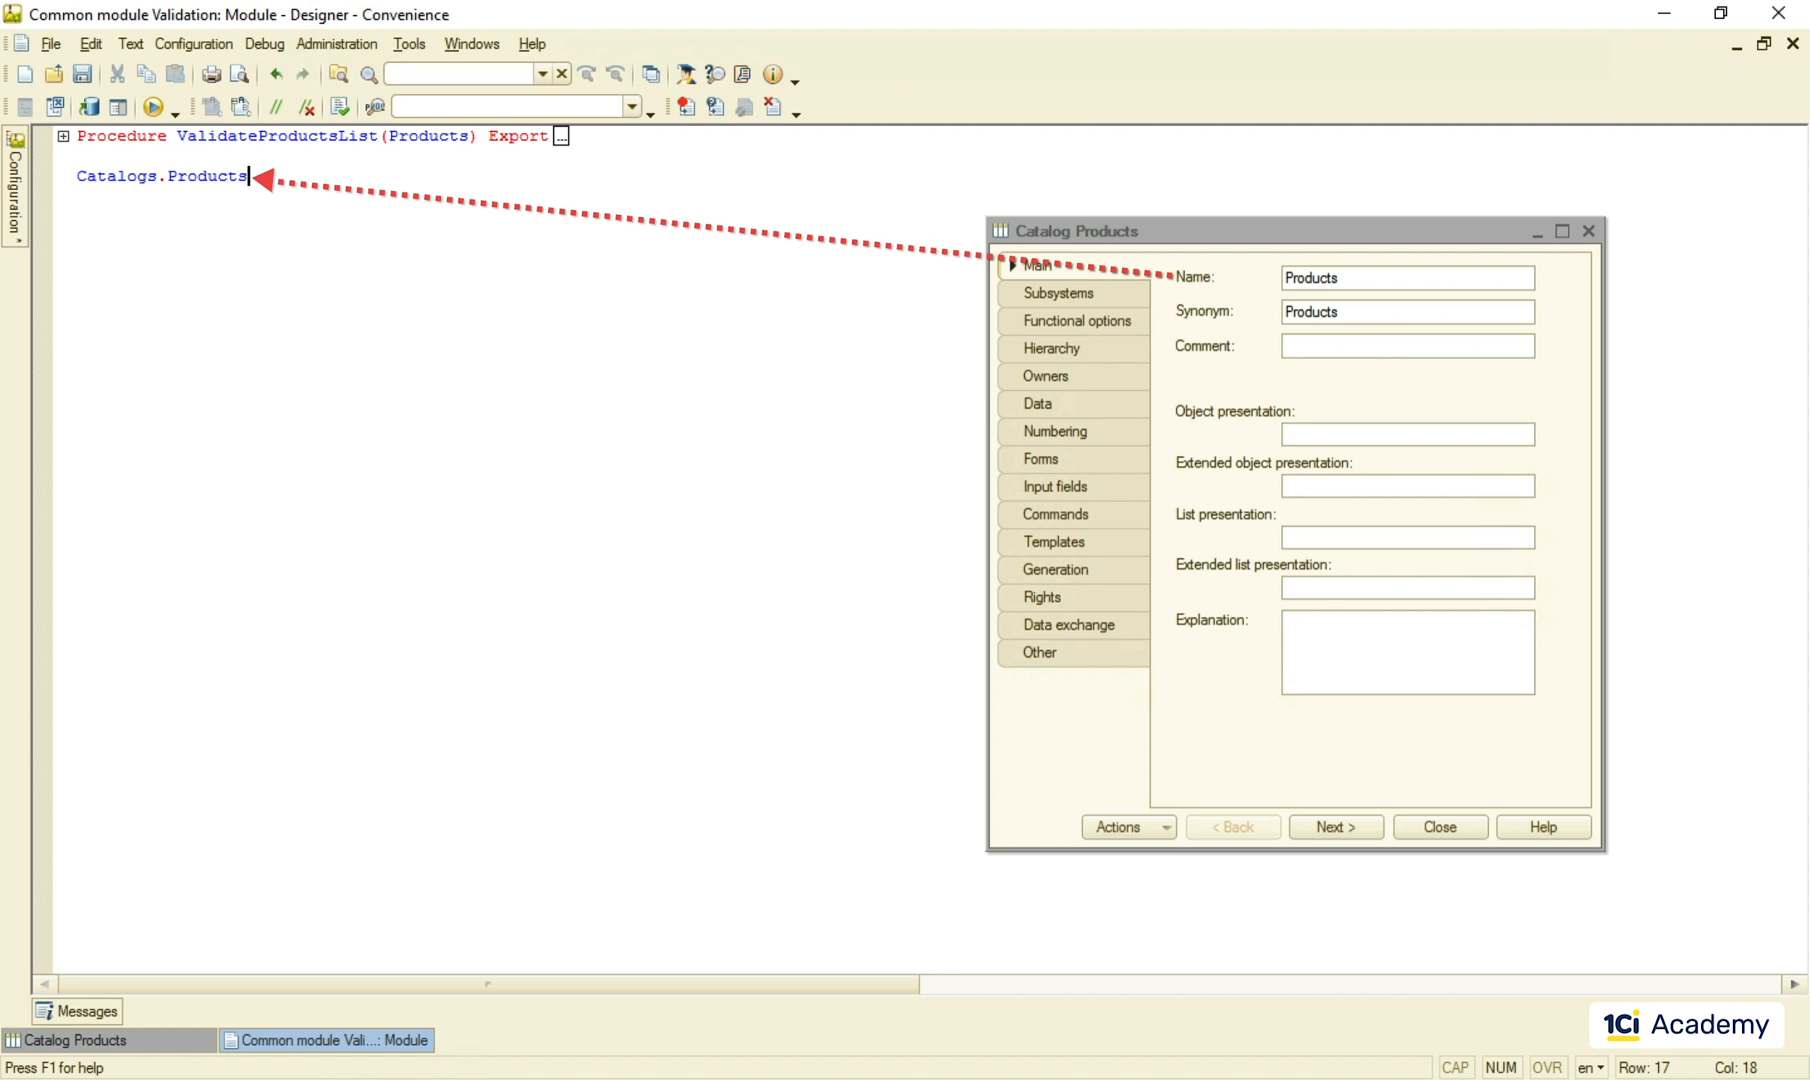
pyautogui.click(1438, 828)
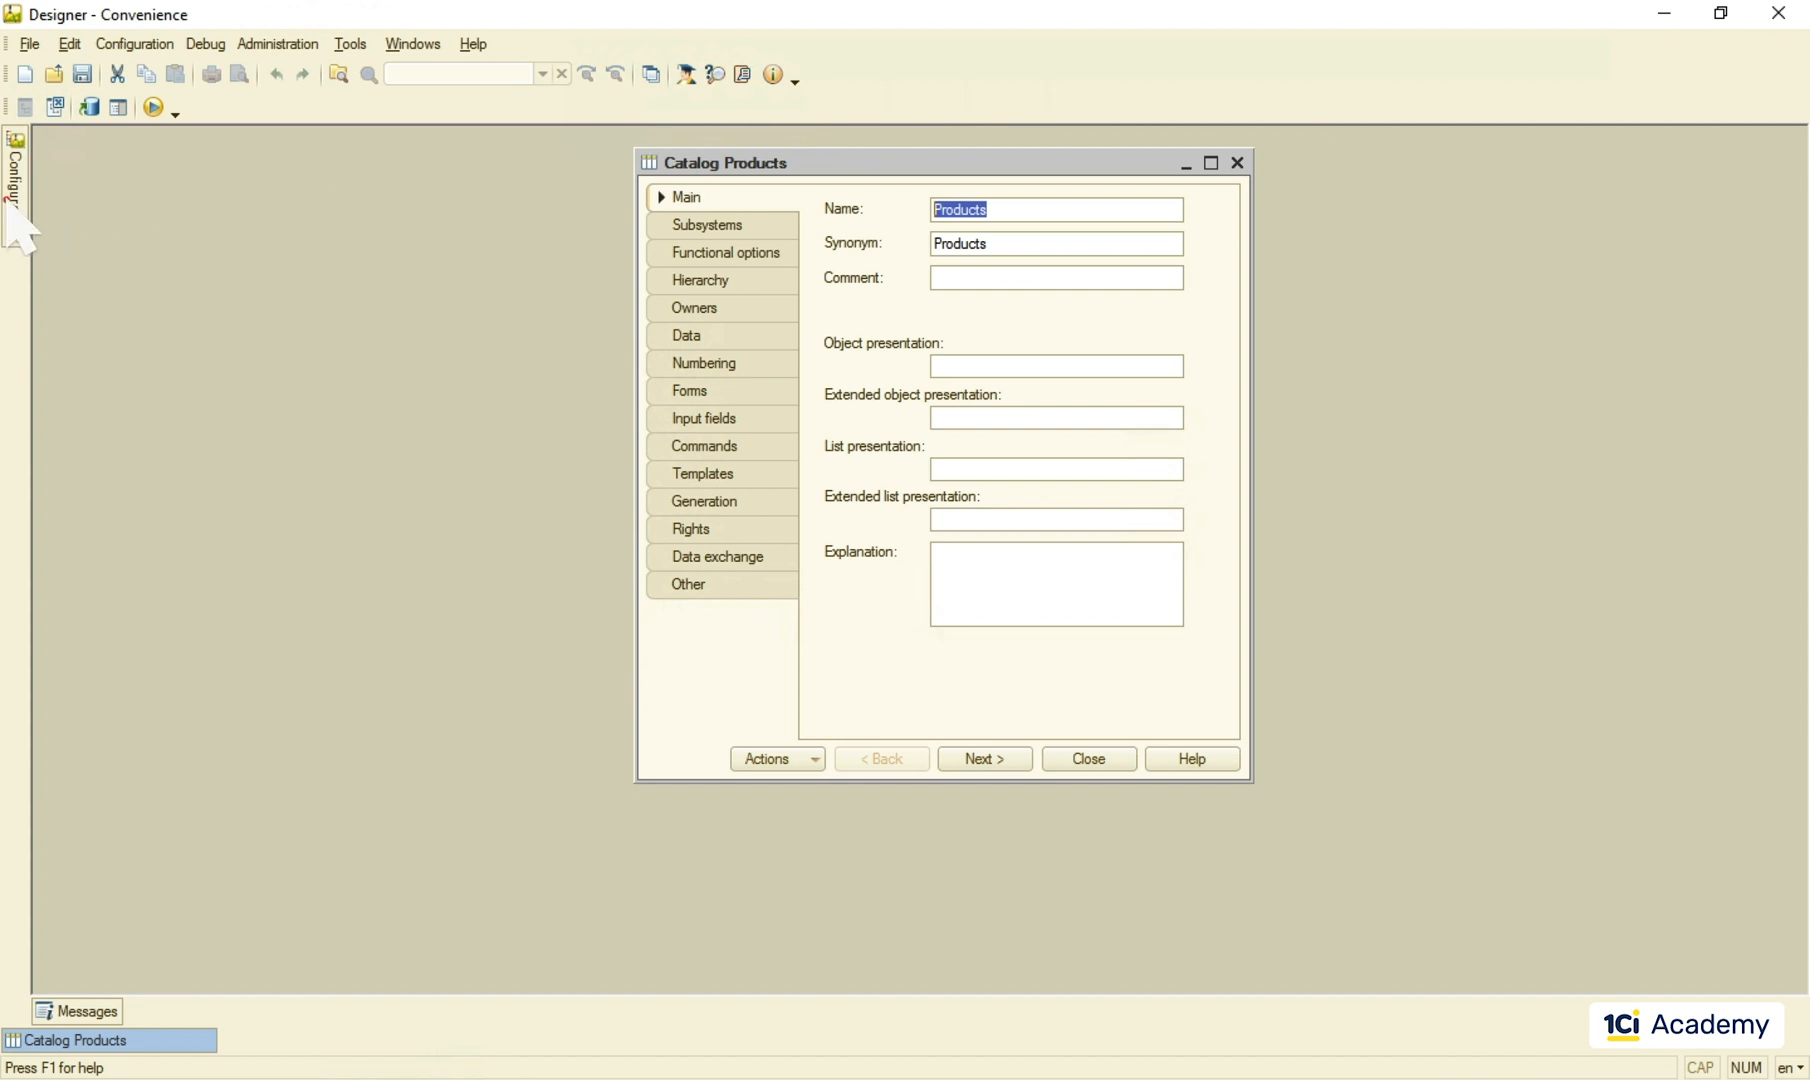
# Step: Run 'Find references to object' on the Products catalog to list its code usages
pyautogui.rightClick(124, 358)
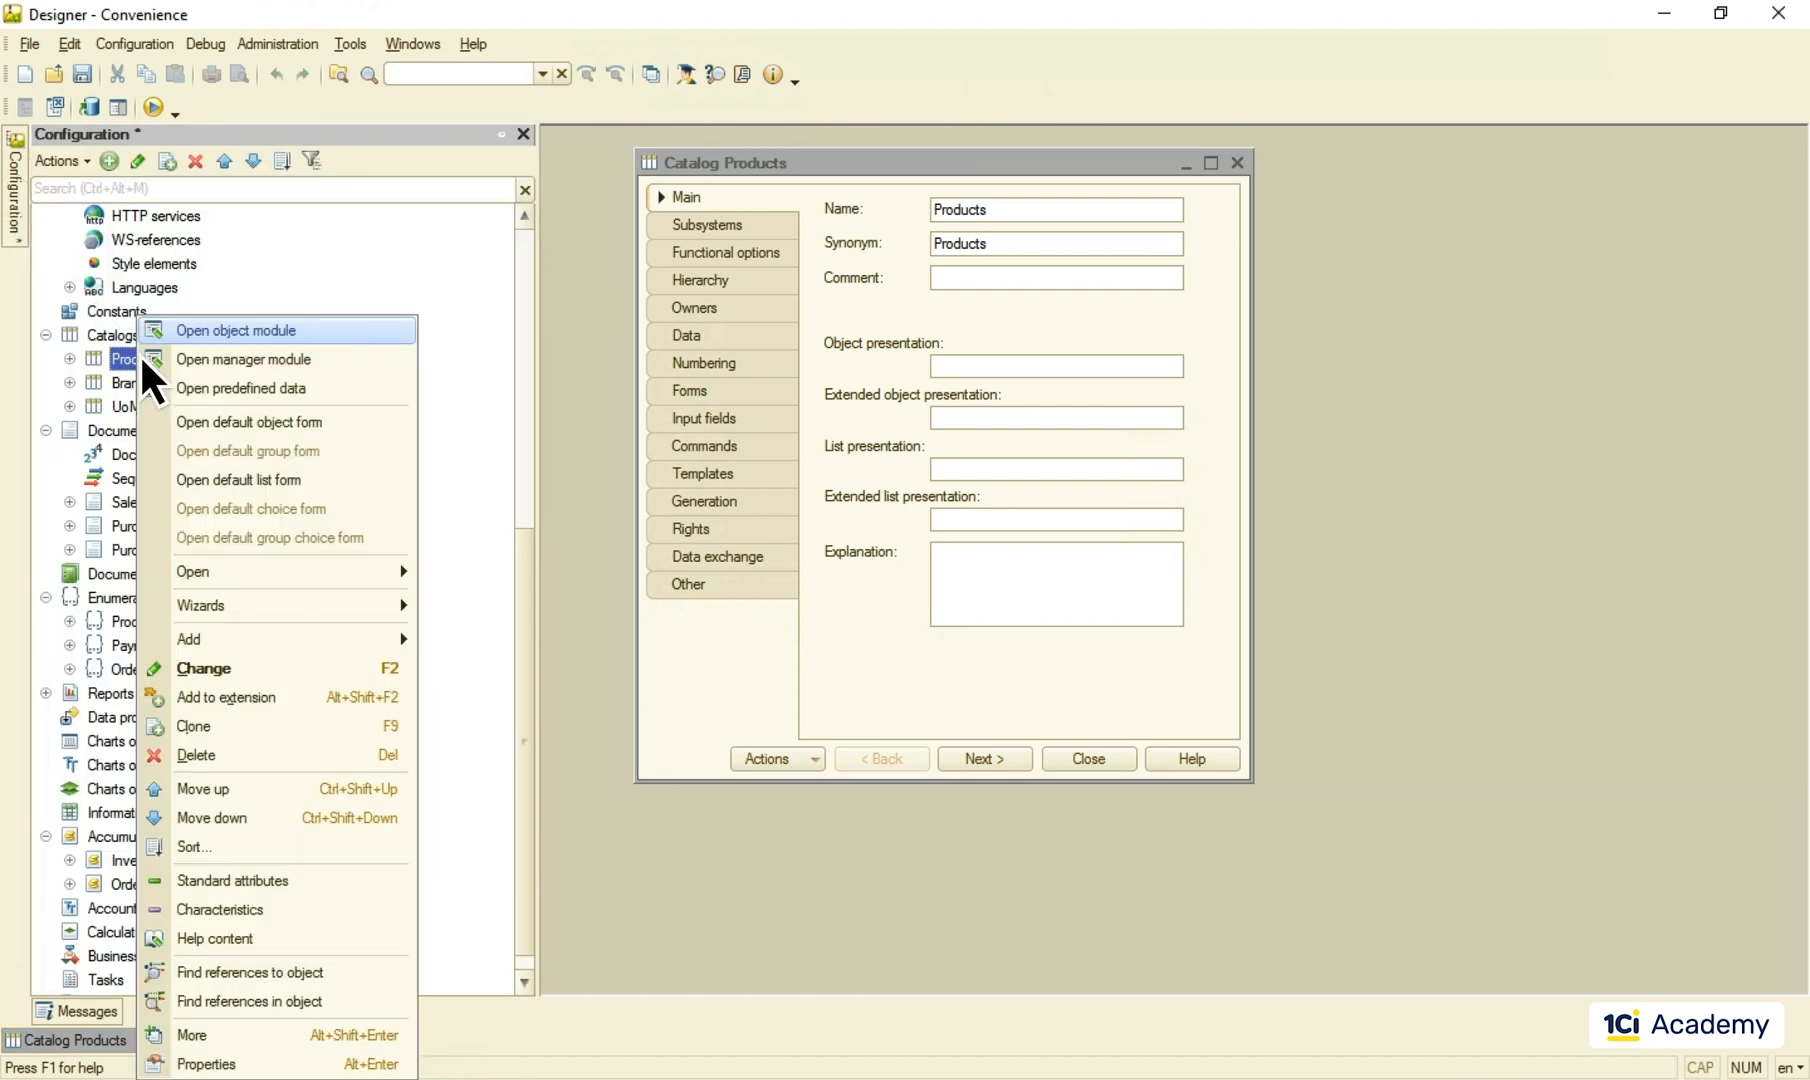
pyautogui.click(250, 972)
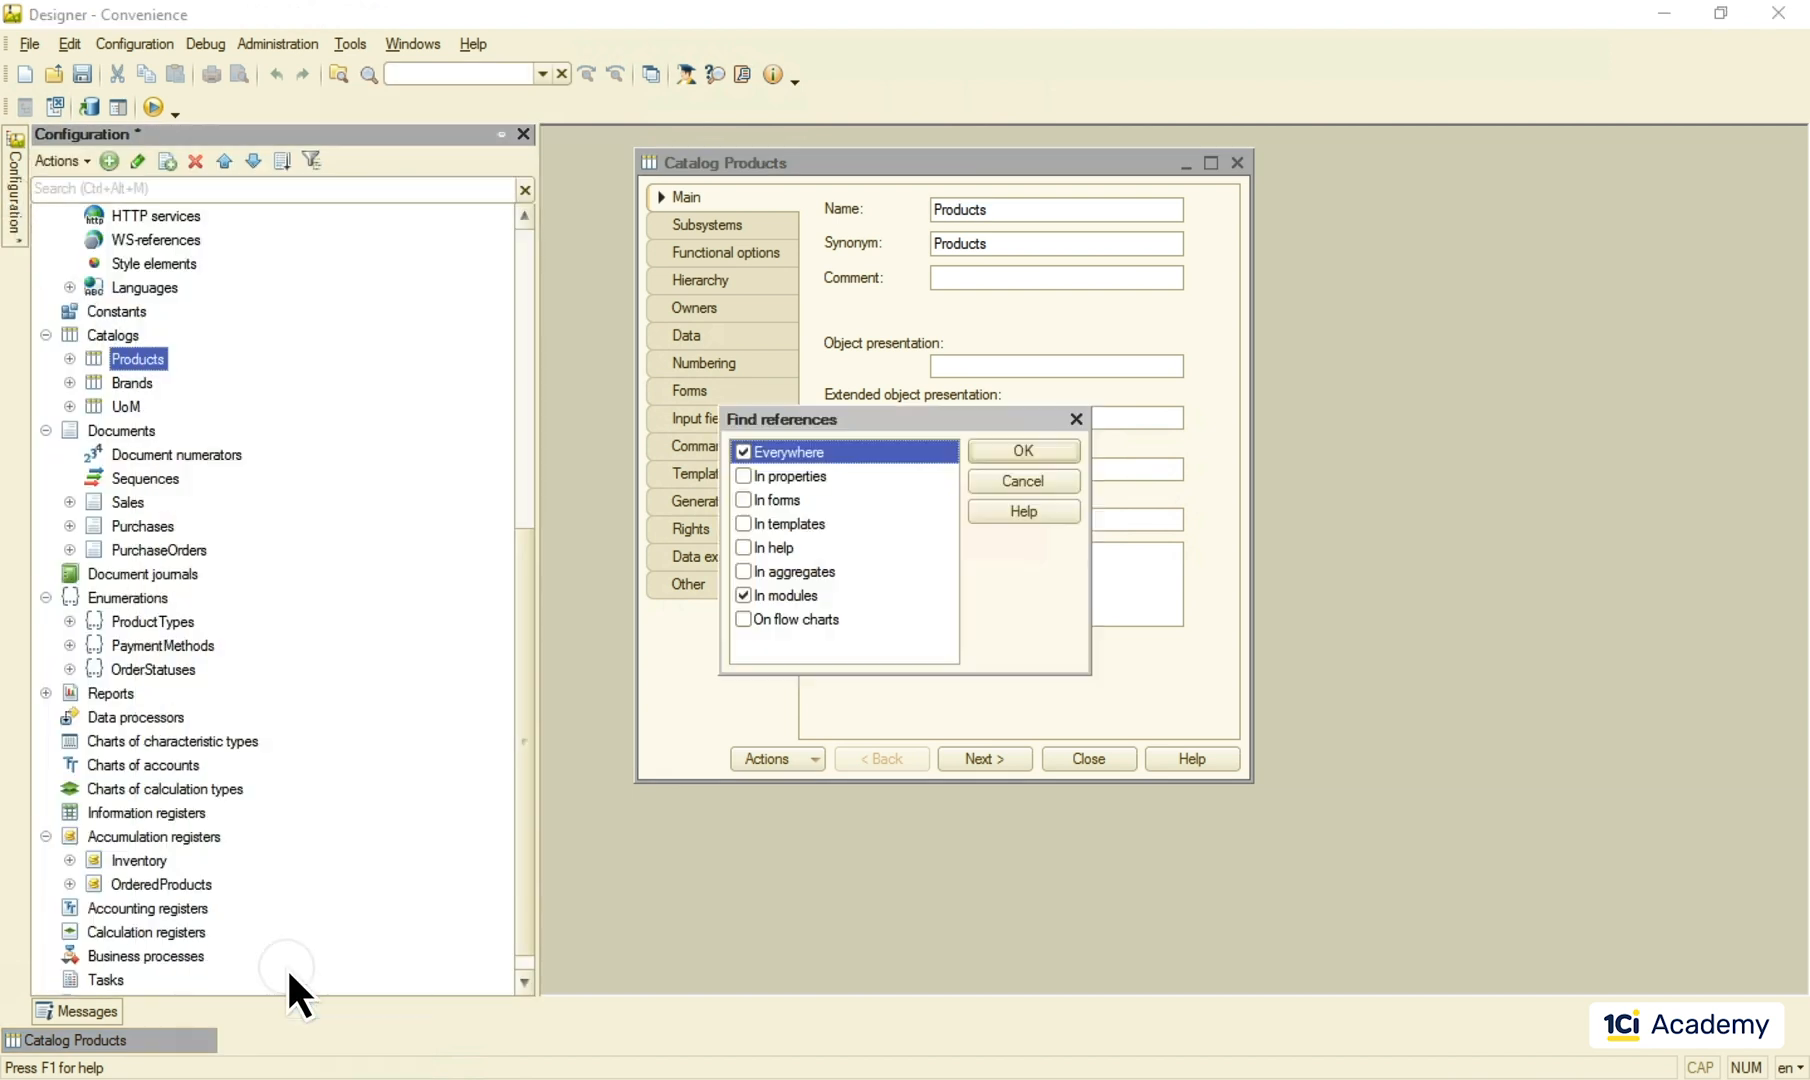
pyautogui.click(1020, 450)
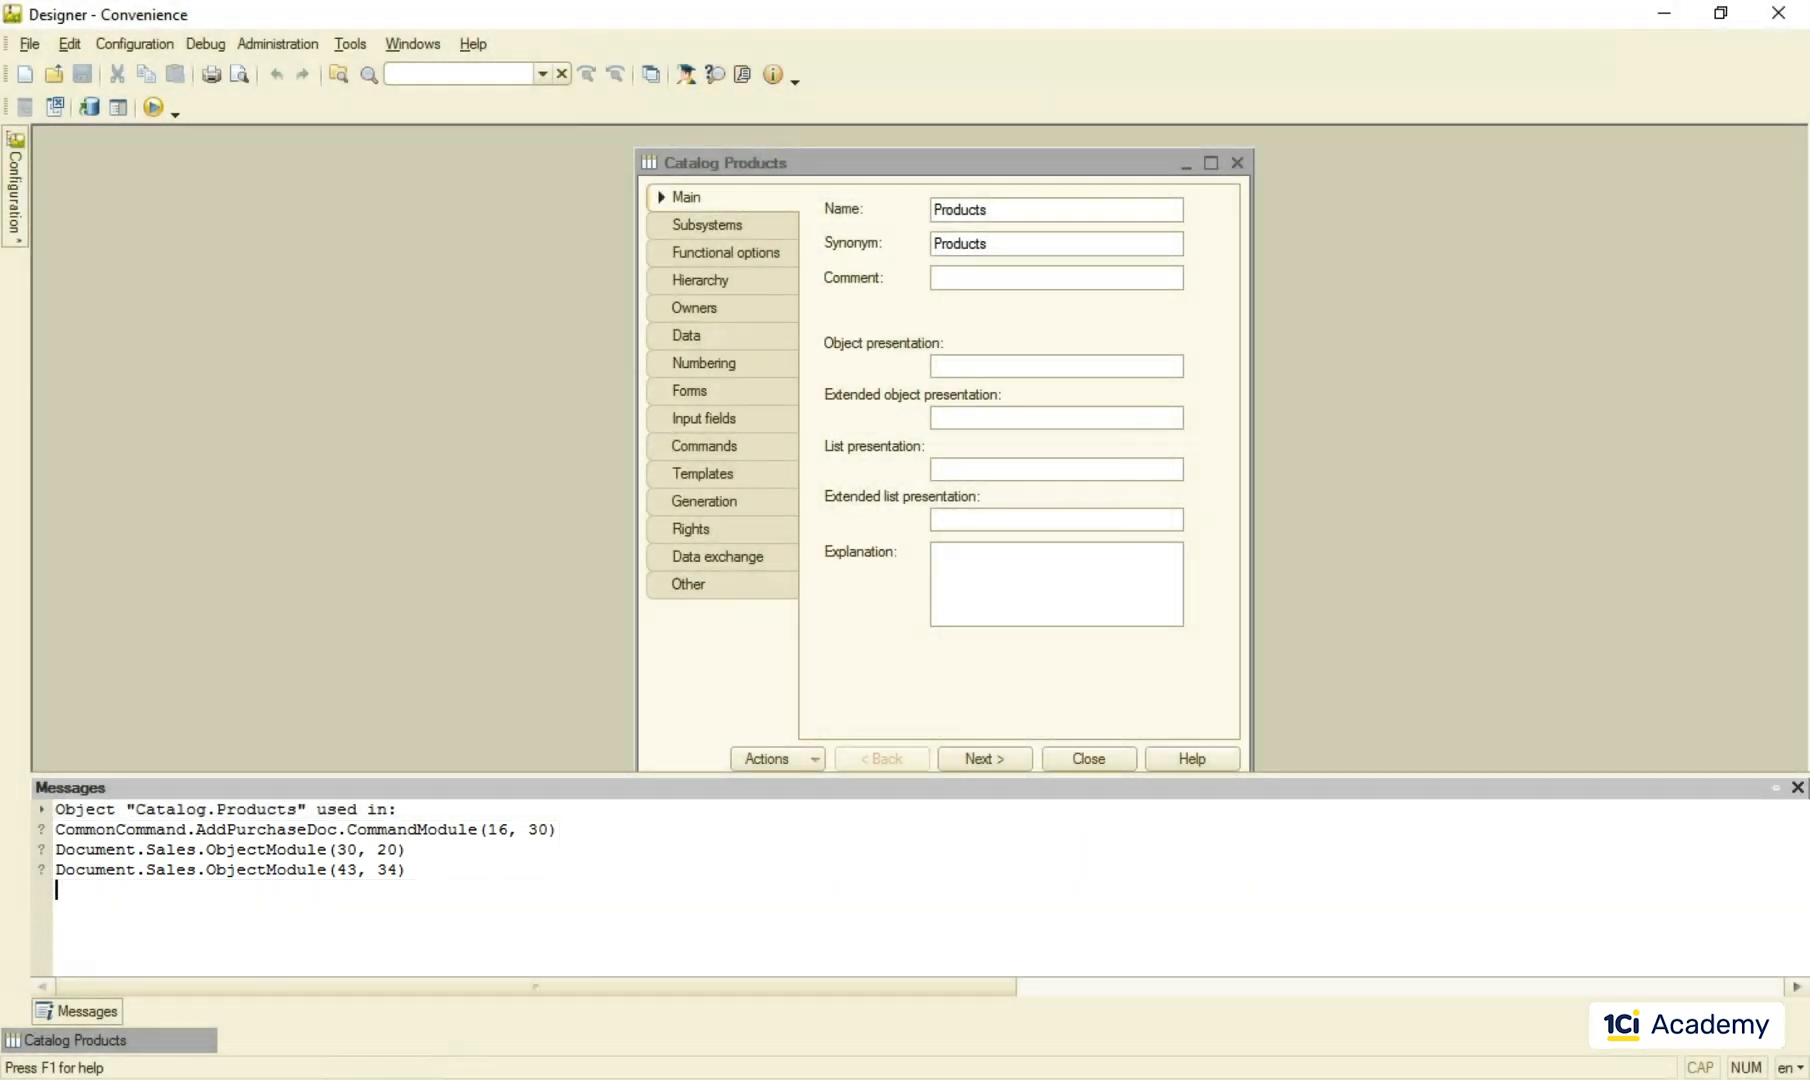
pyautogui.moveTo(1210, 266)
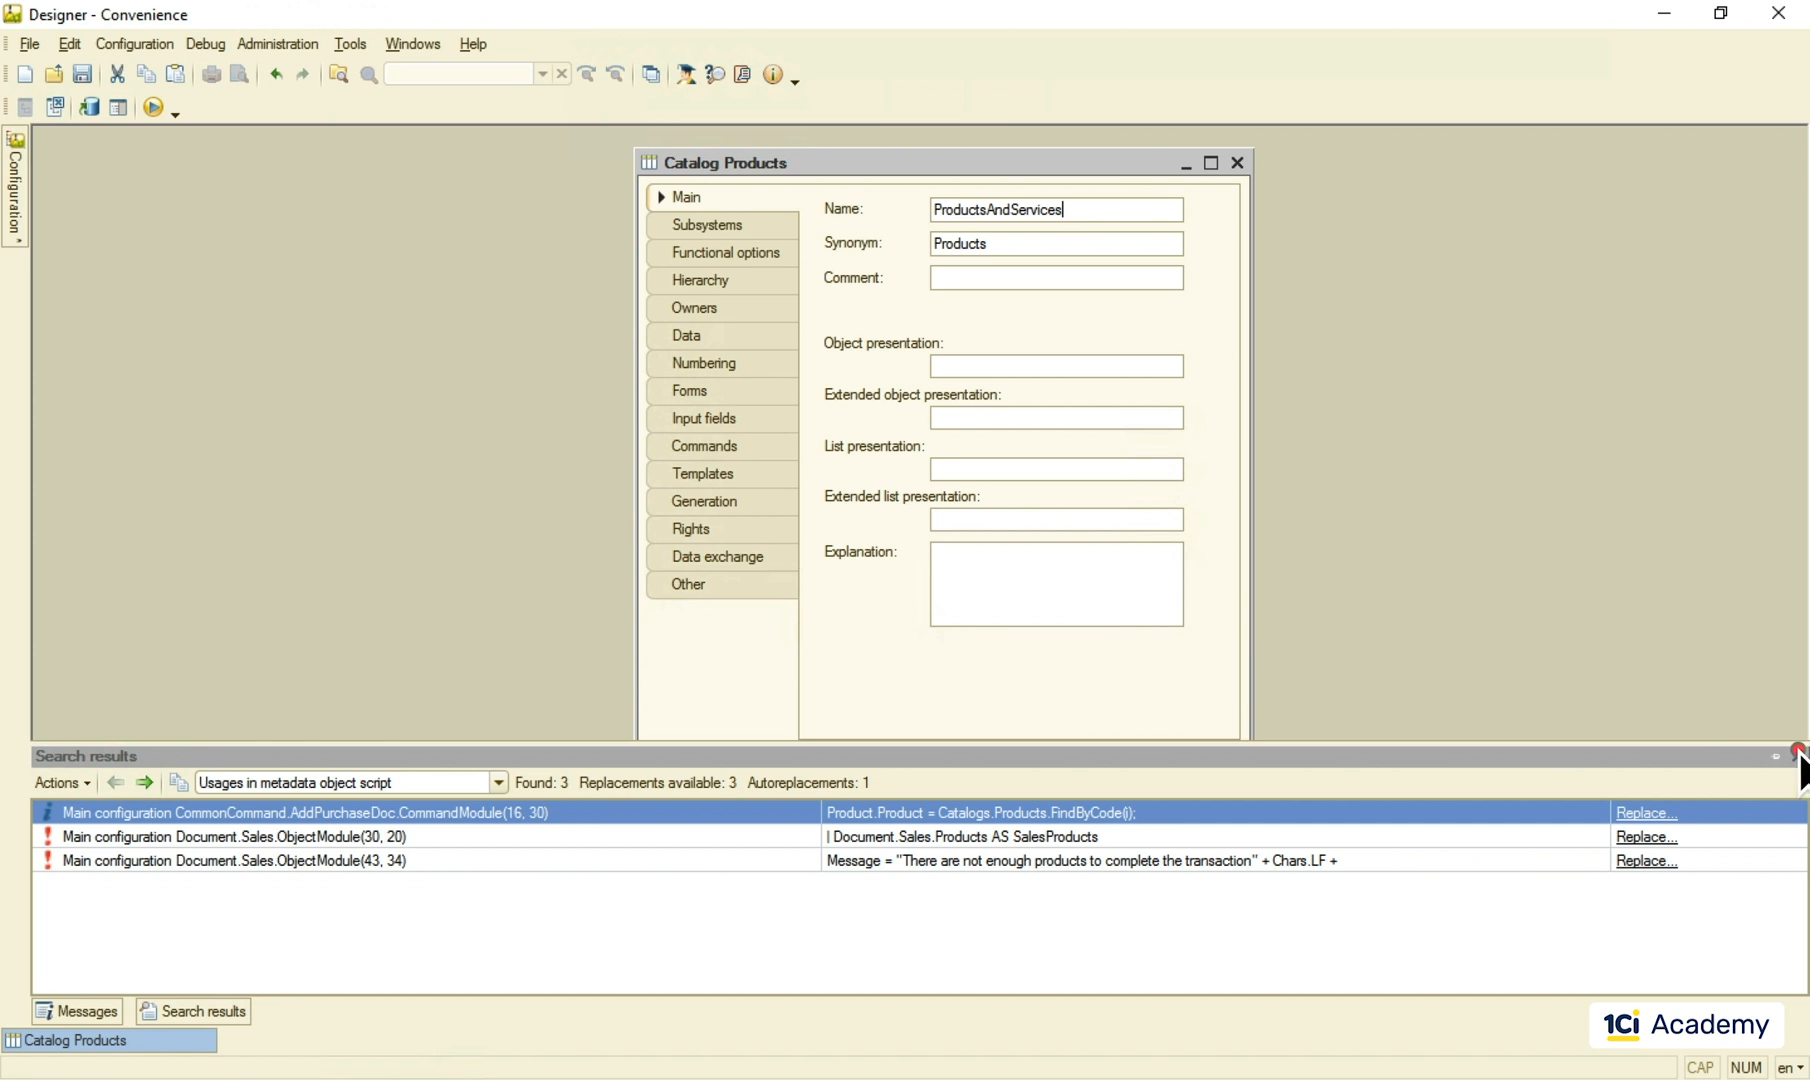
# Step: Hide the search results and acknowledge that 'Products And Services' is an invalid name
pyautogui.click(1776, 756)
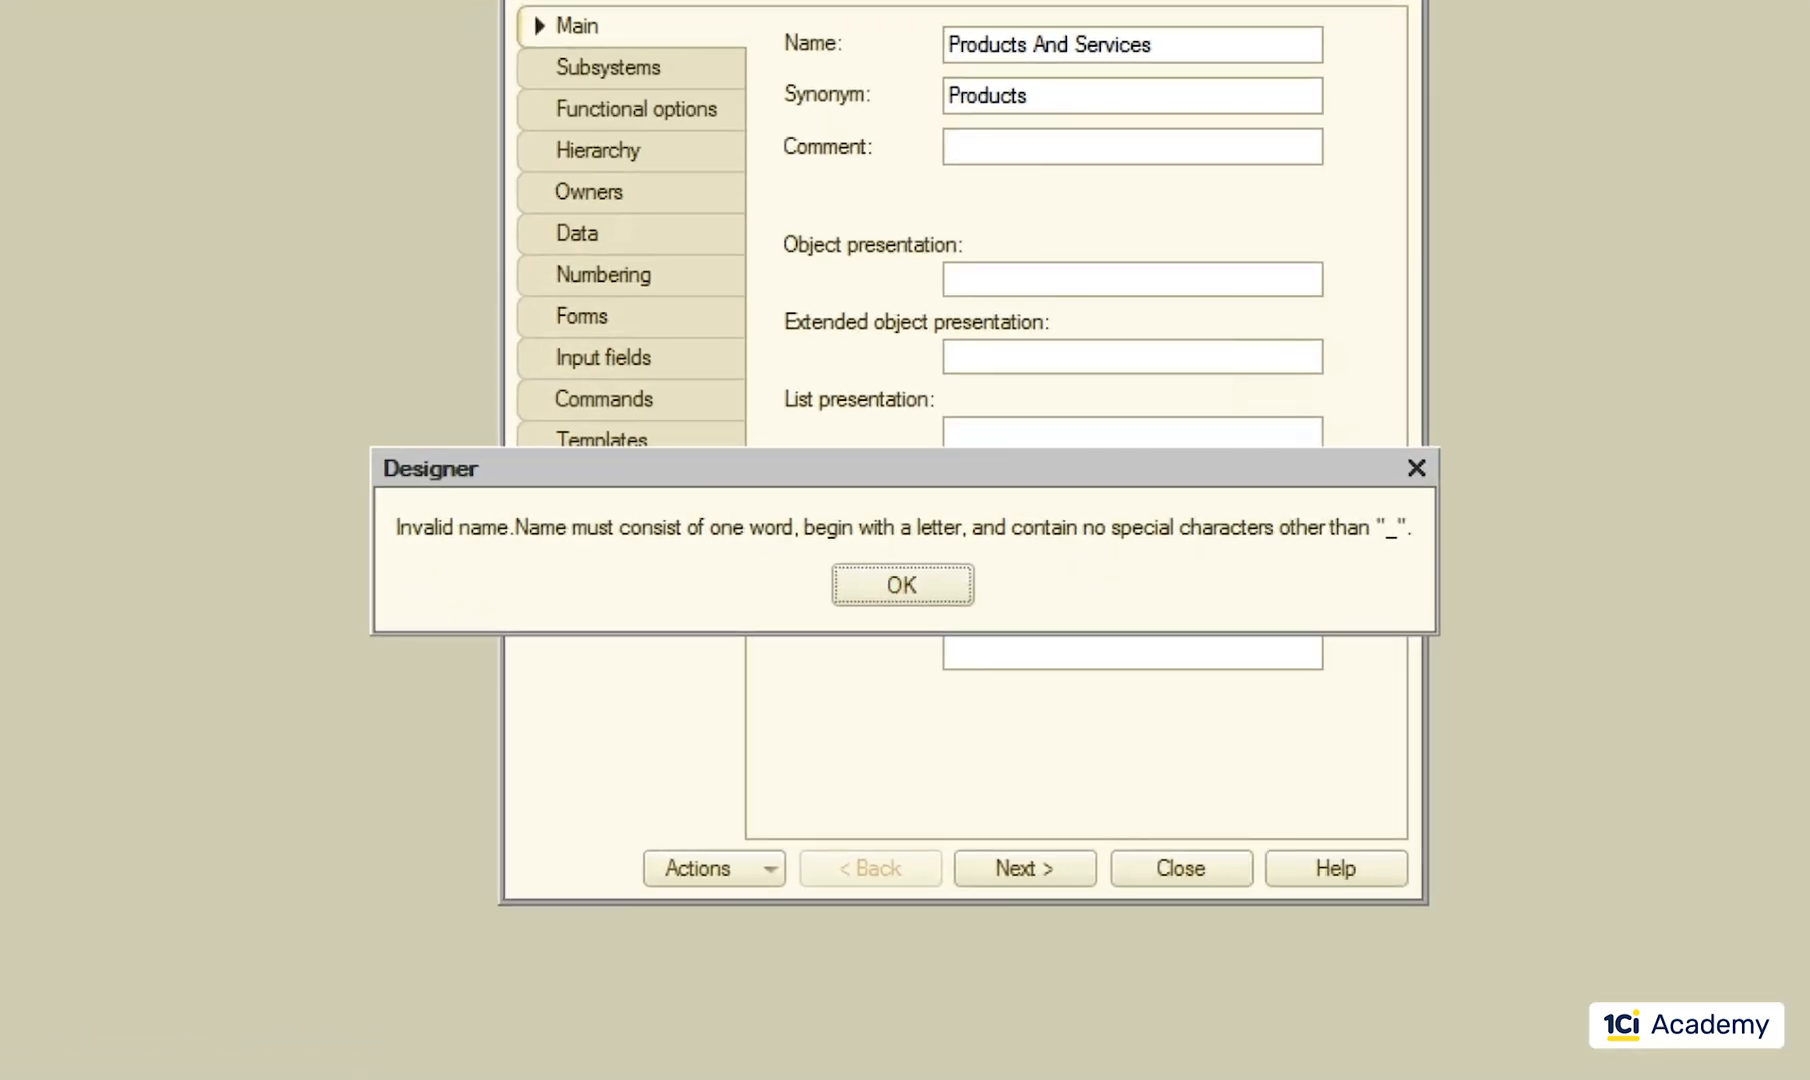
pyautogui.click(902, 584)
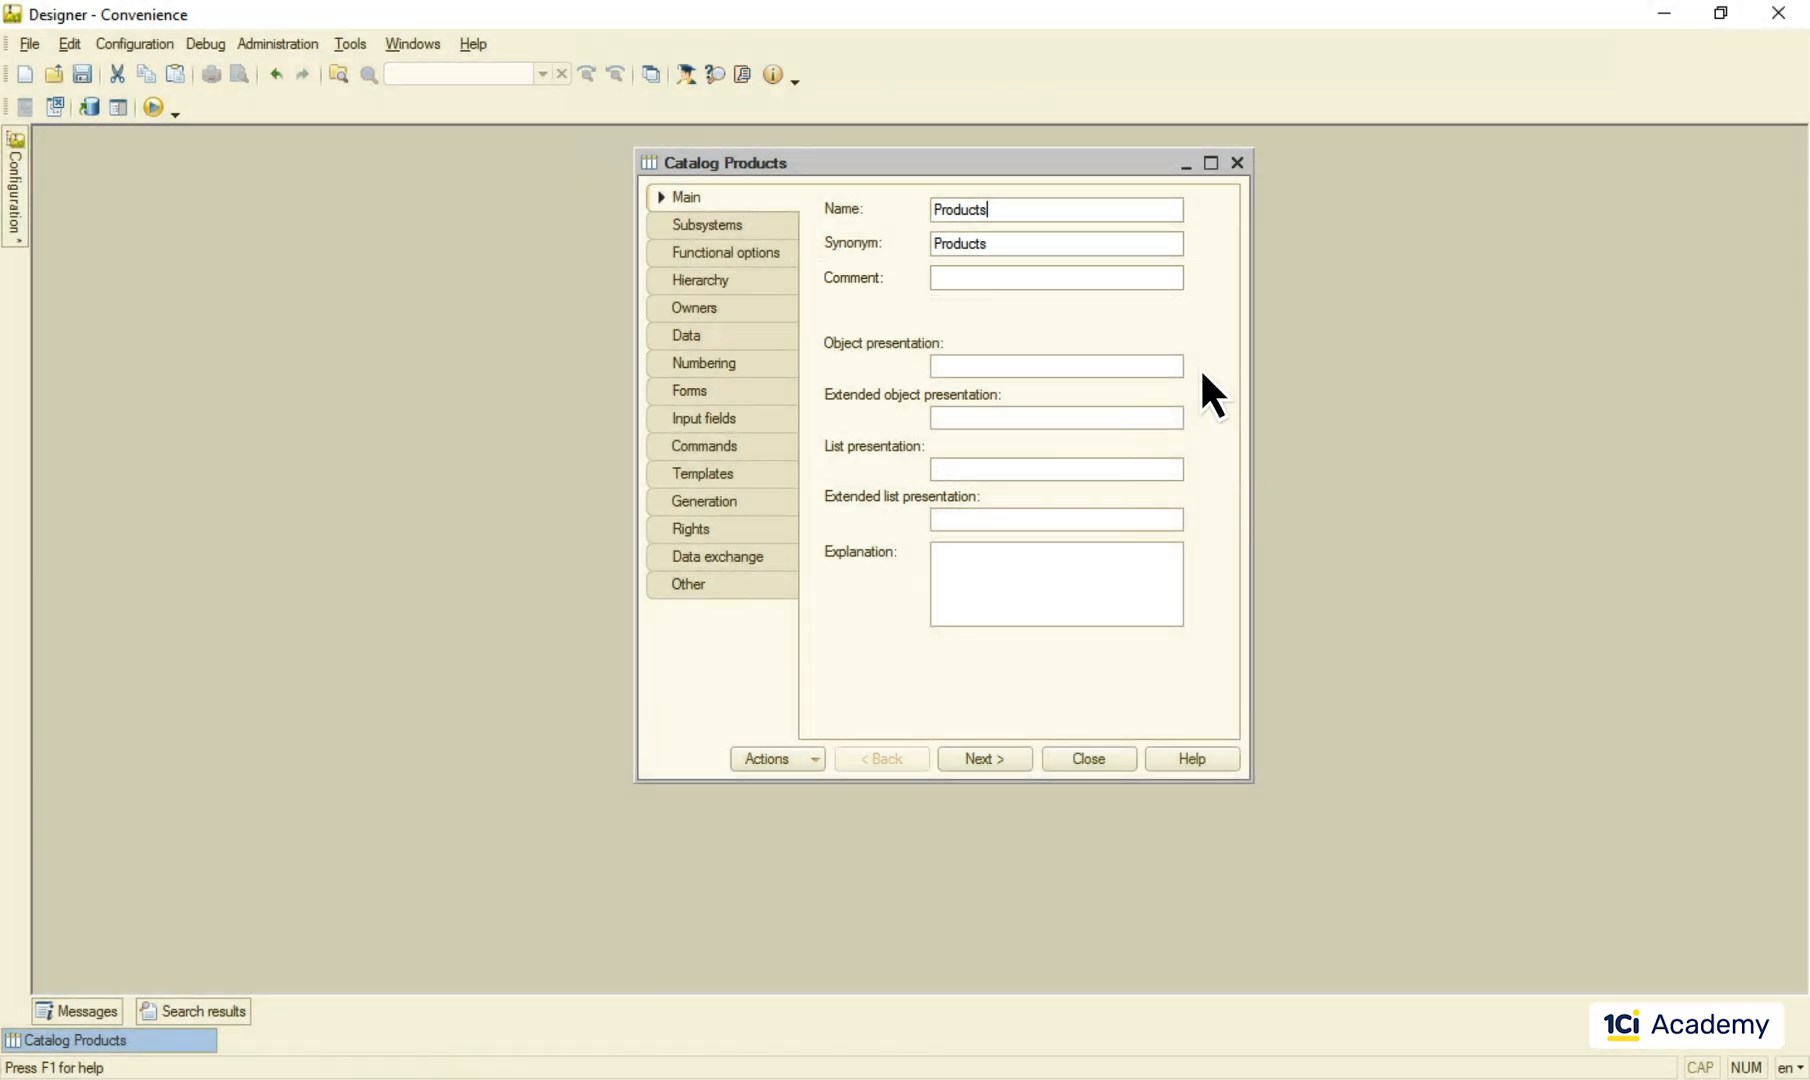
# Step: Enter 'Products Synonym' as the catalog synonym with a products-and-services comment
pyautogui.write('Products we buy or sell and services we s')
pyautogui.click(1056, 242)
pyautogui.write(' Synonym')
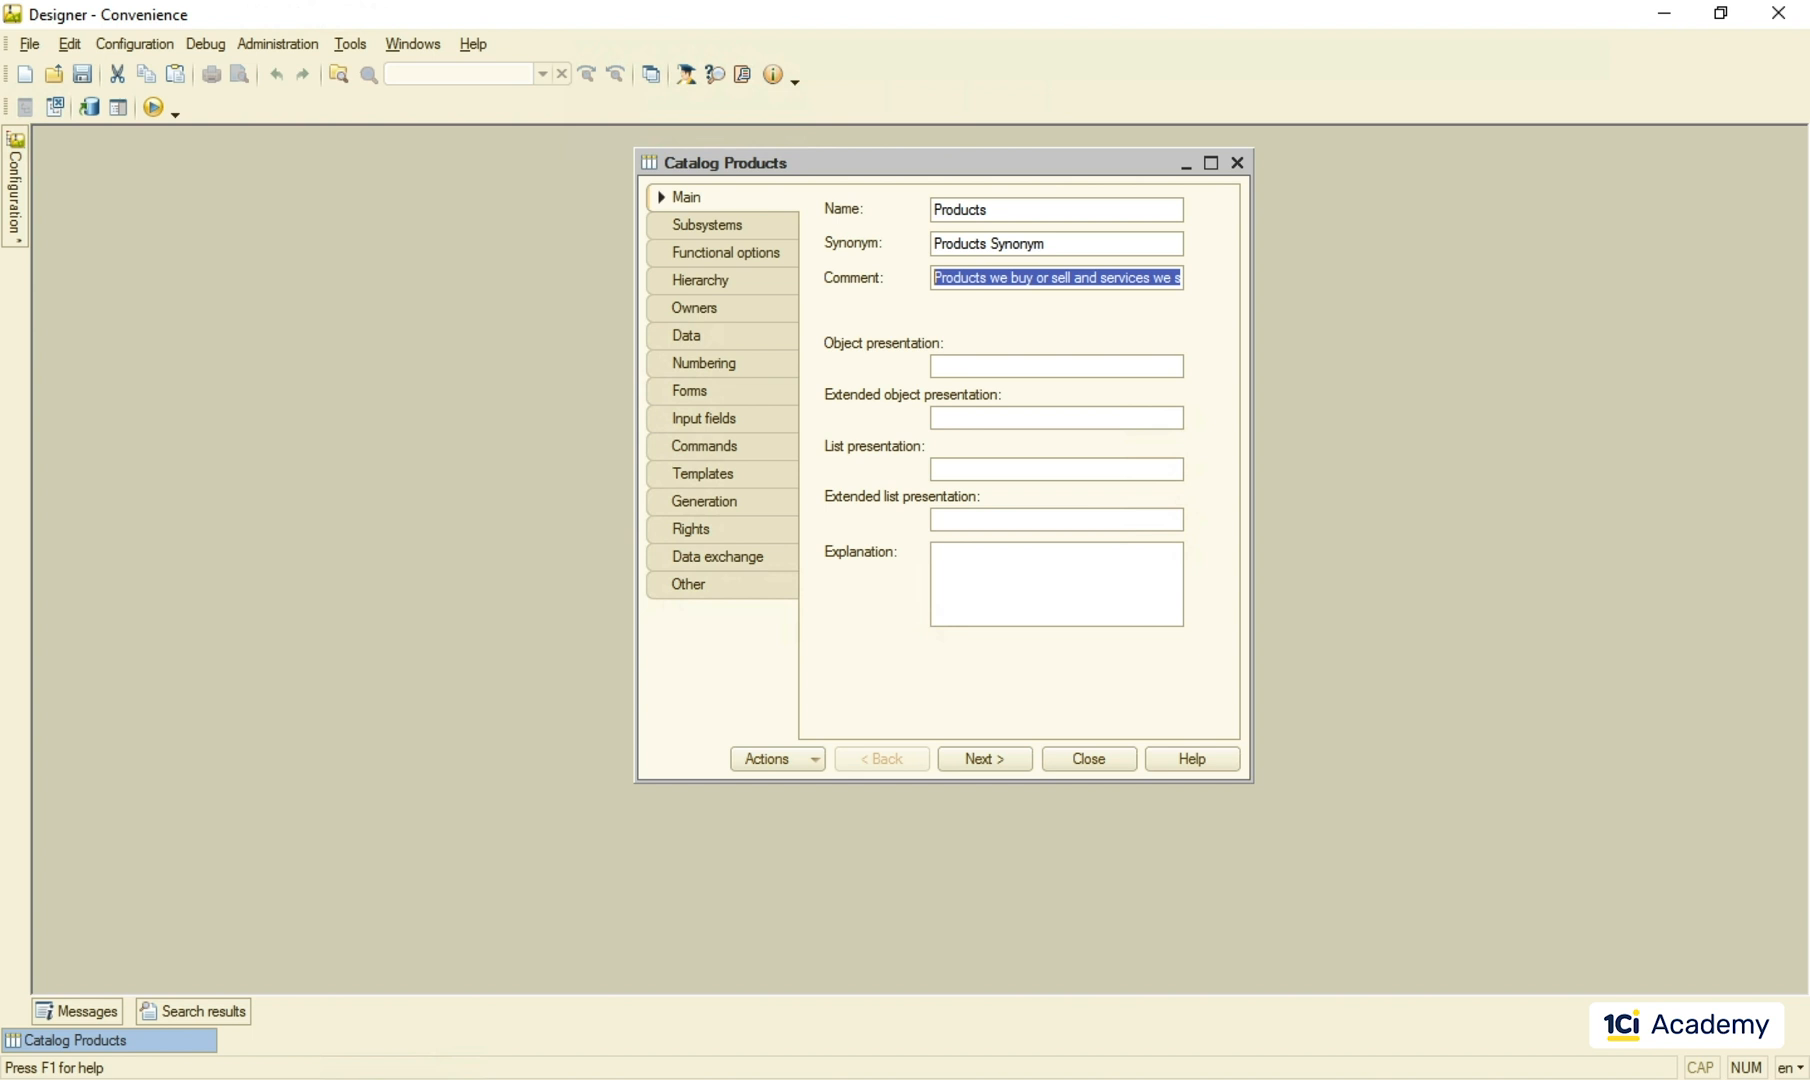
pyautogui.moveTo(766, 410)
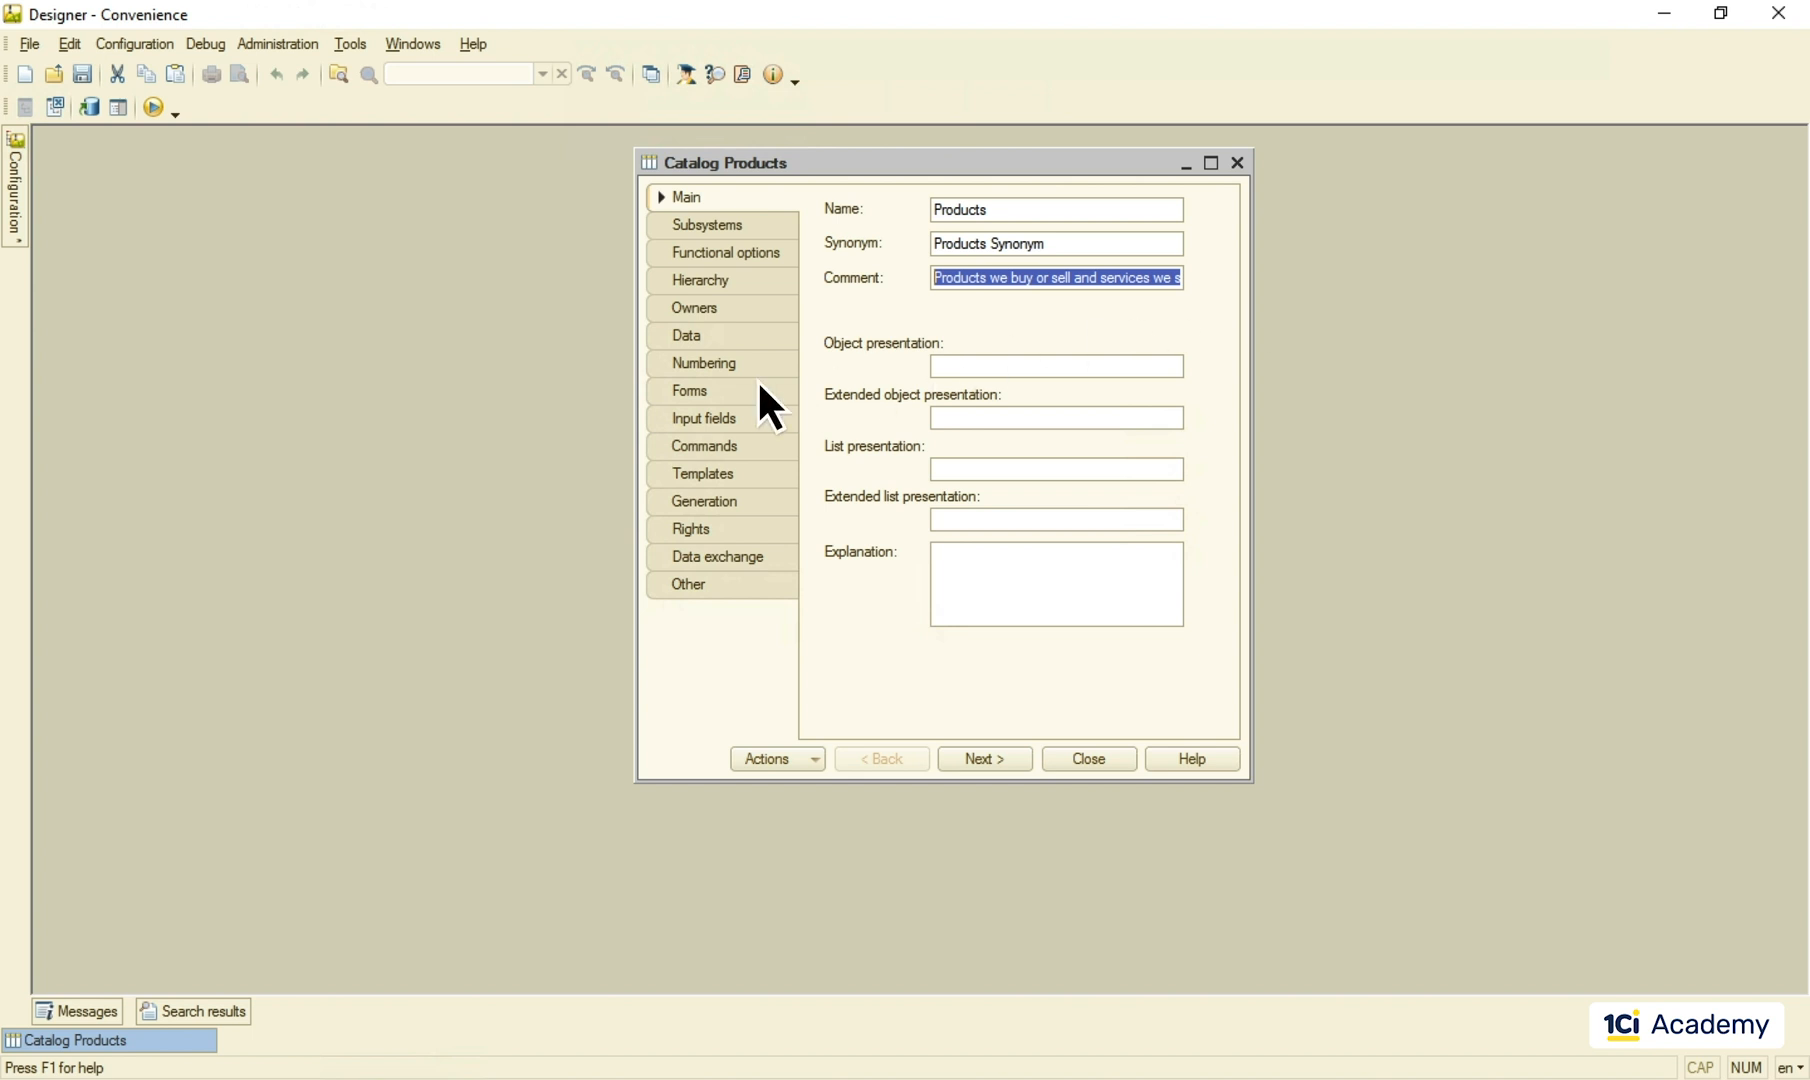
# Step: Review the catalog's form settings and the Lists subsystem command interface showing Products Synonym
pyautogui.click(690, 390)
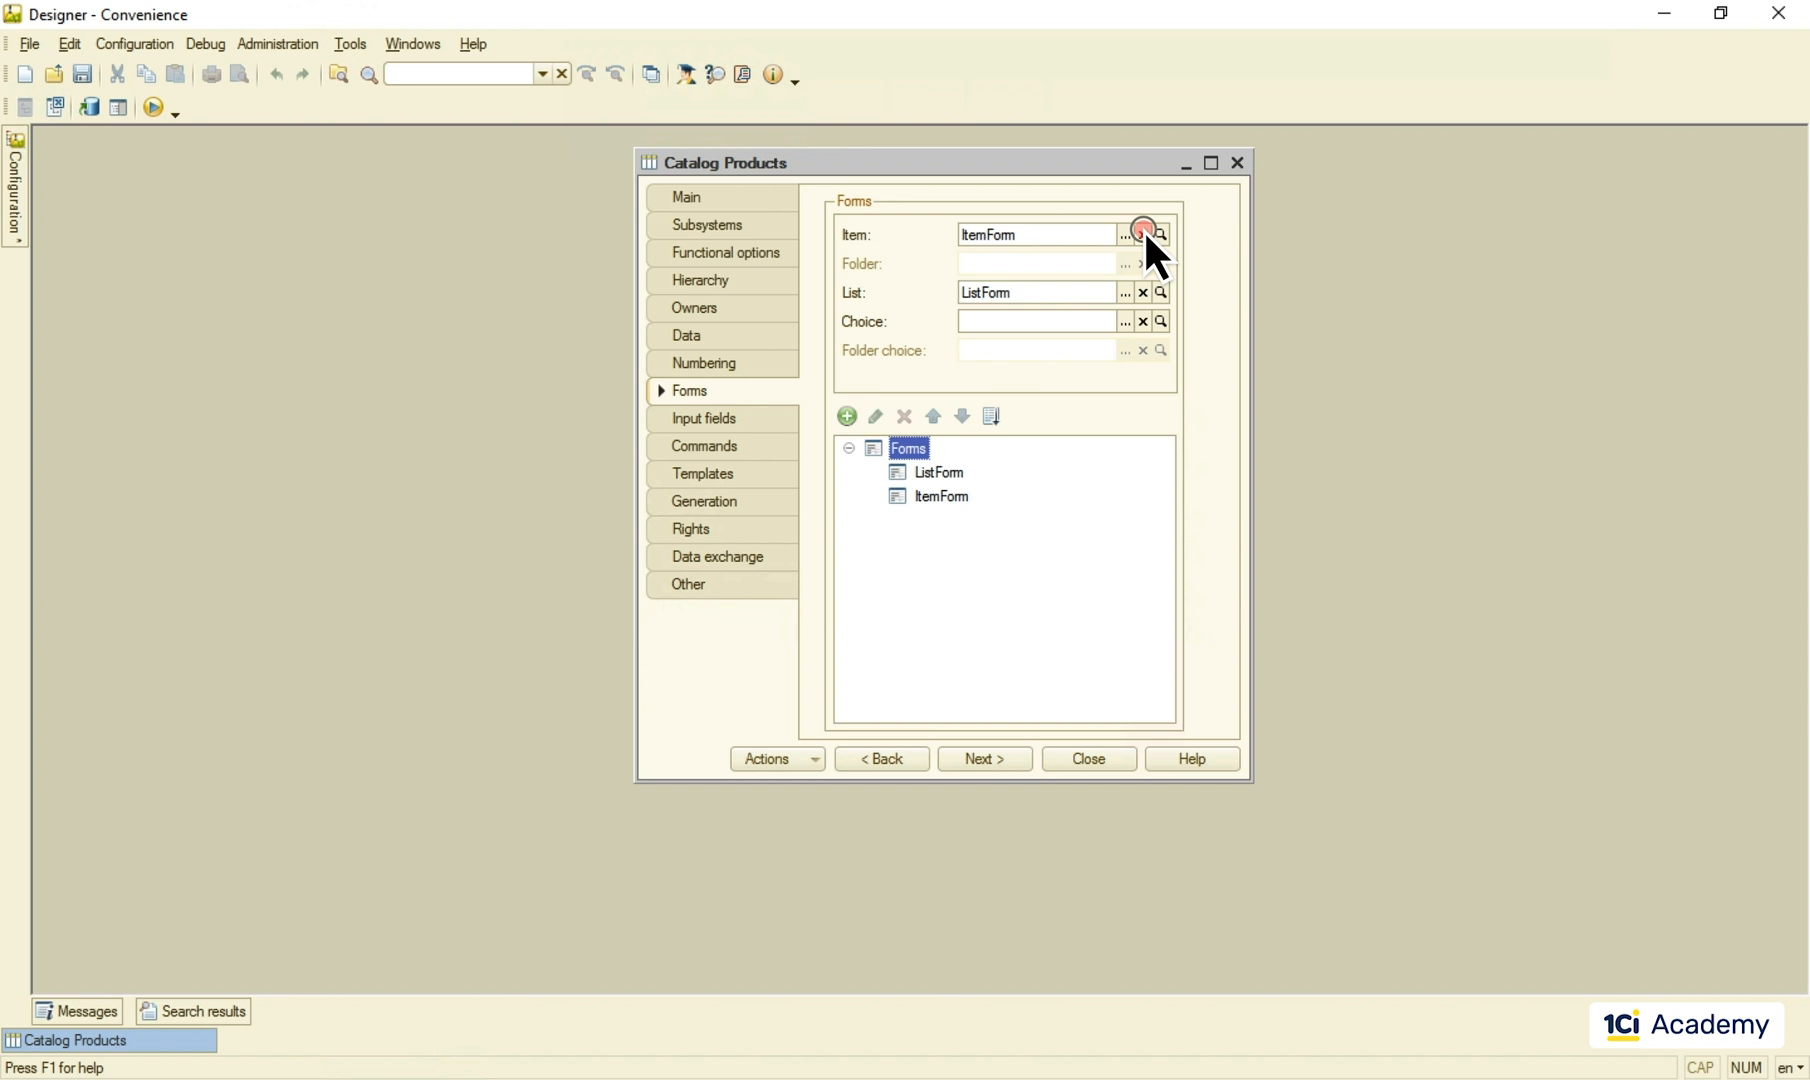
pyautogui.click(1142, 234)
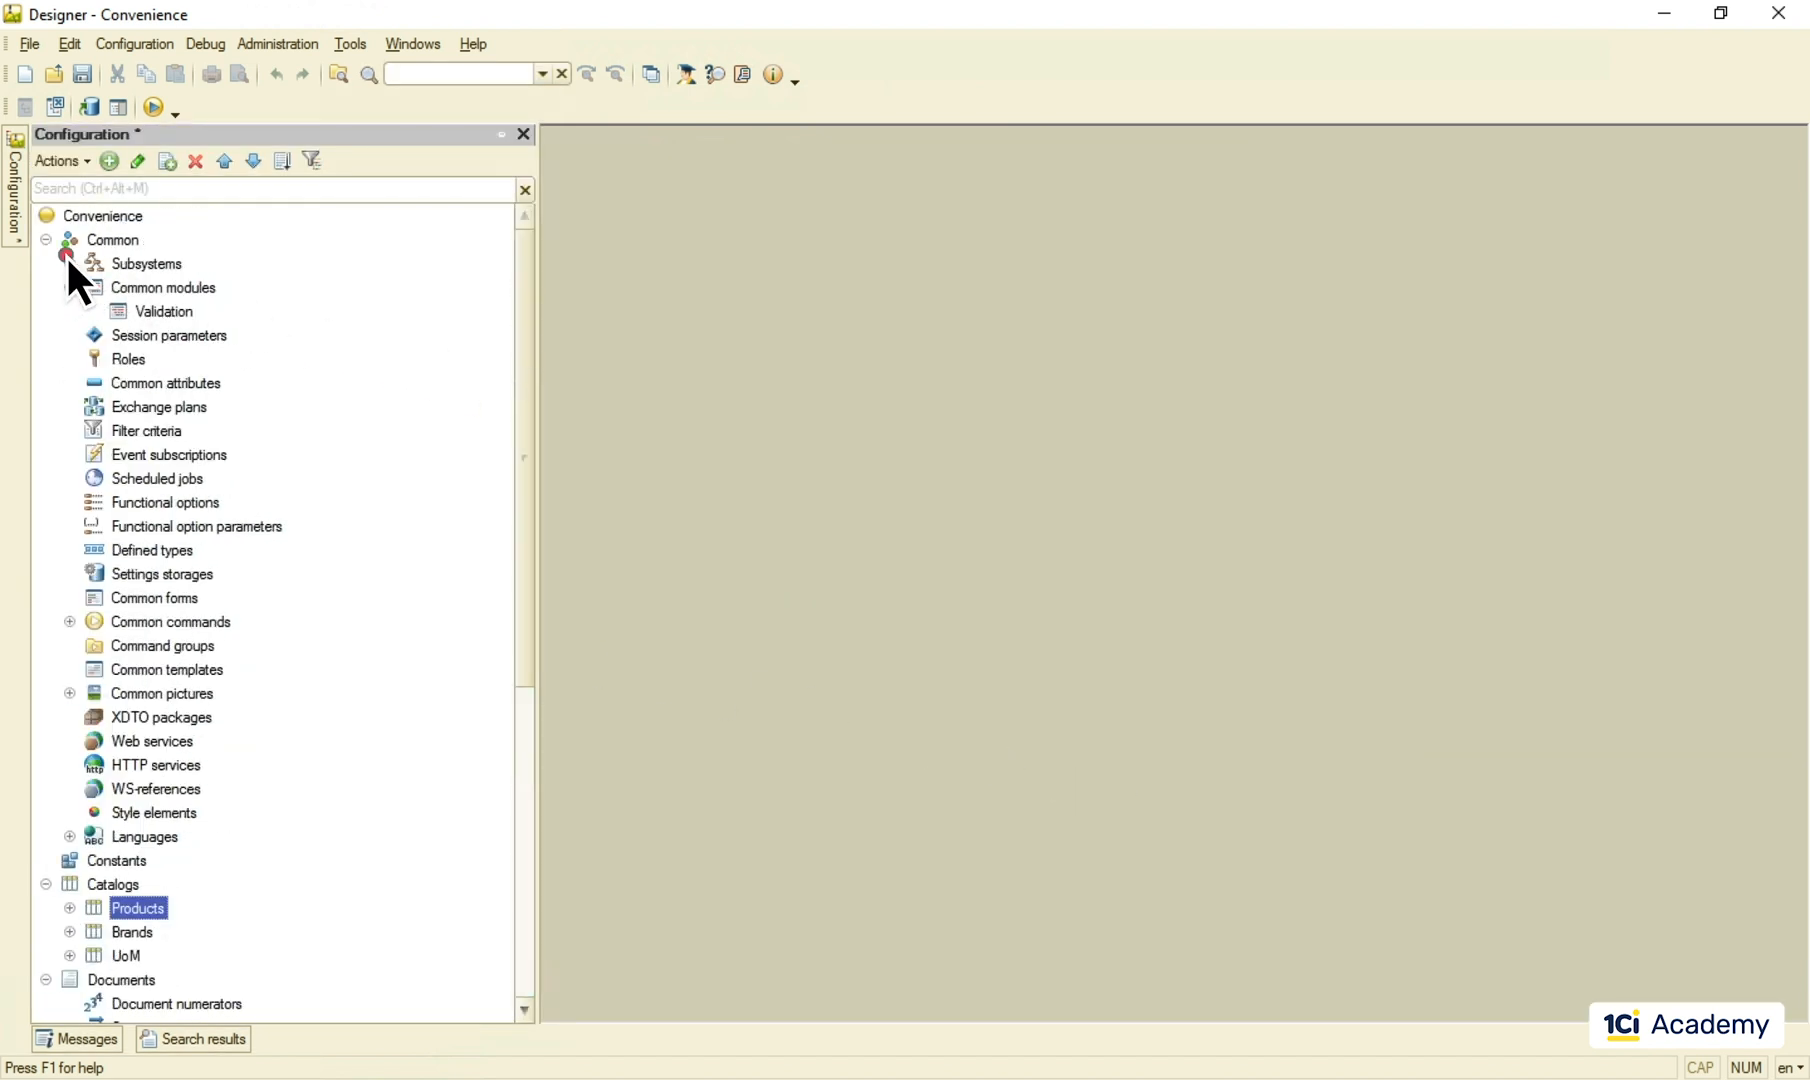
pyautogui.rightClick(148, 286)
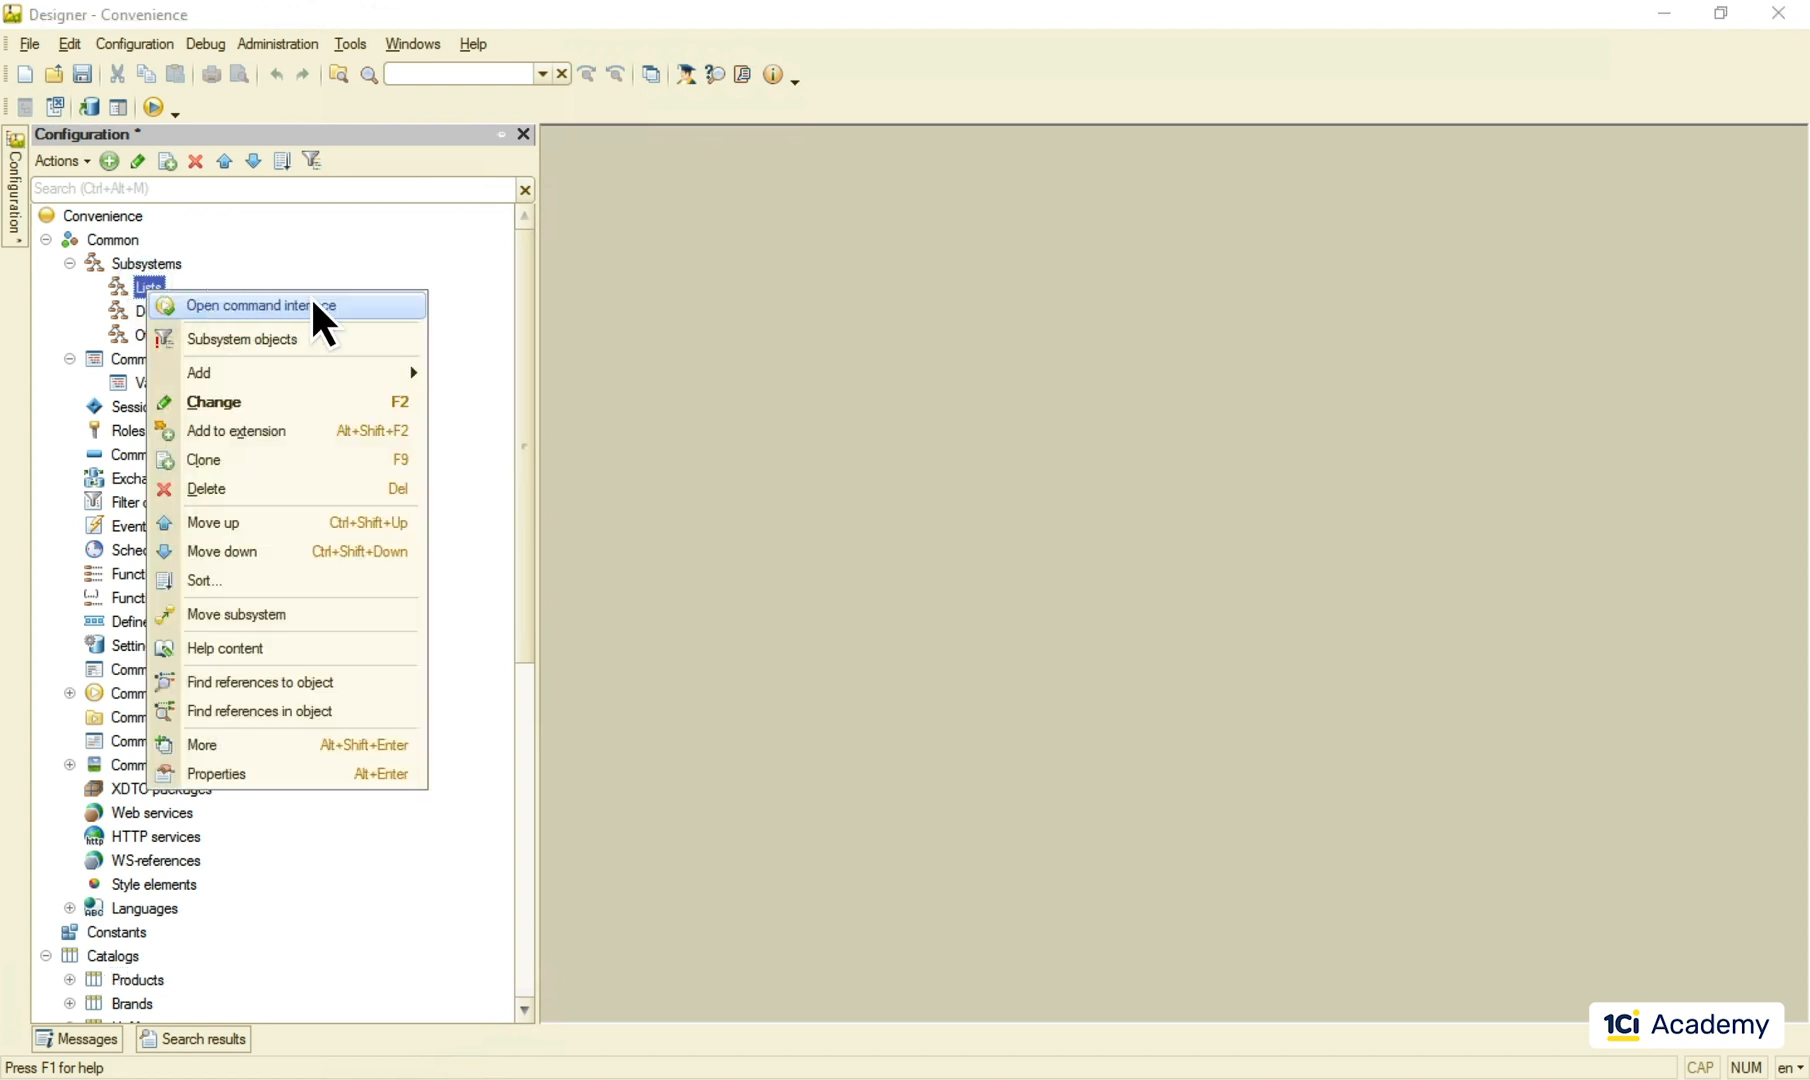
pyautogui.click(266, 304)
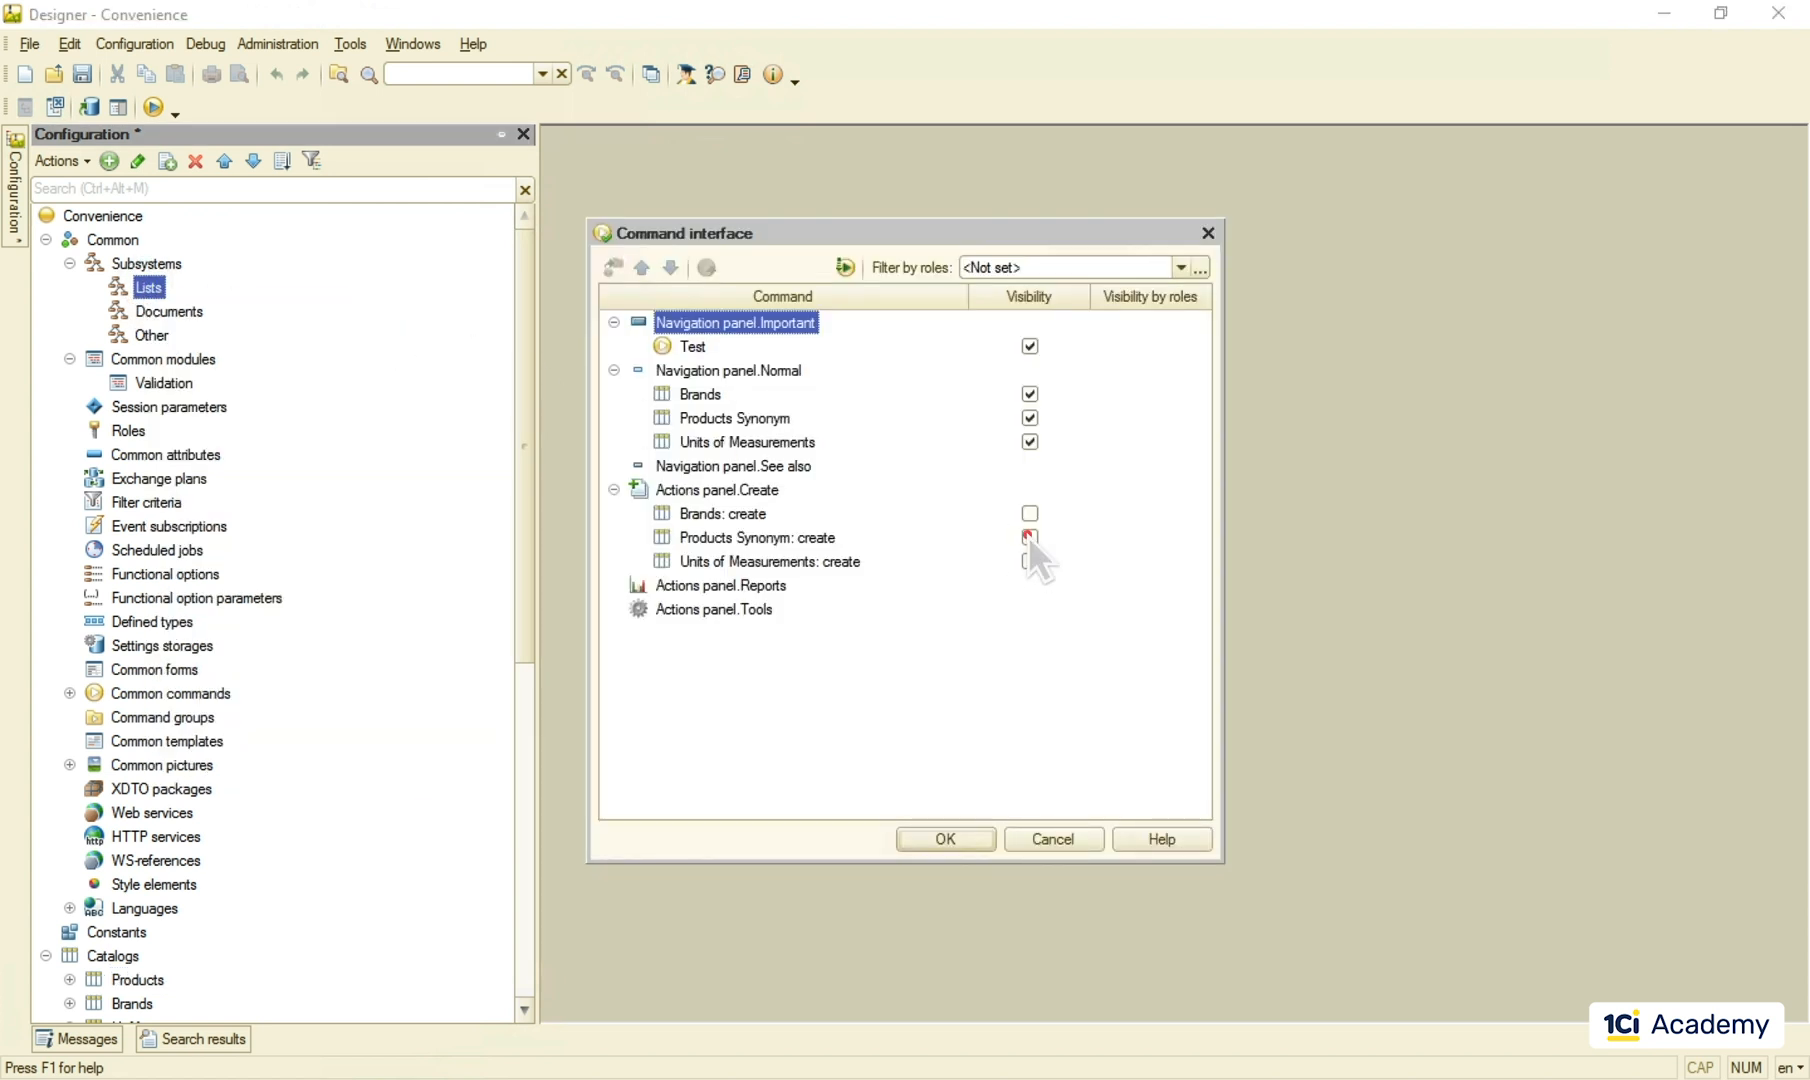
pyautogui.click(944, 838)
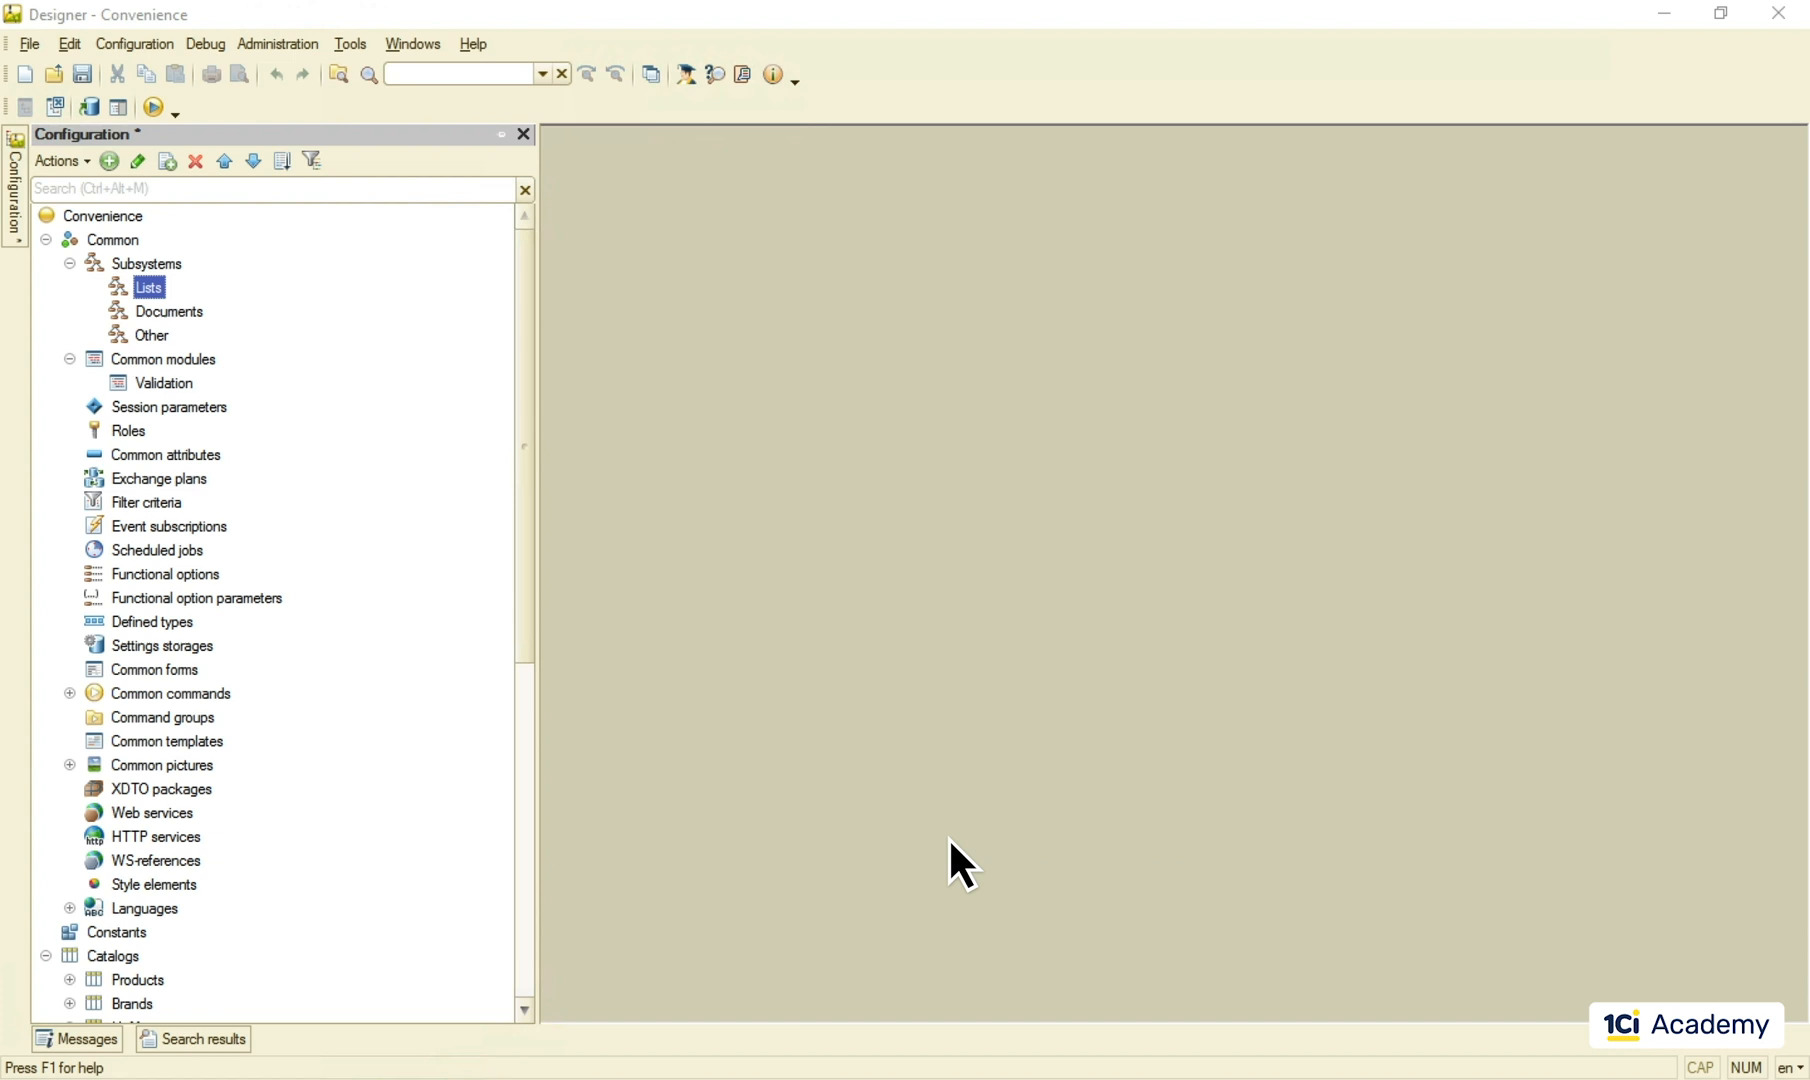
pyautogui.moveTo(152, 106)
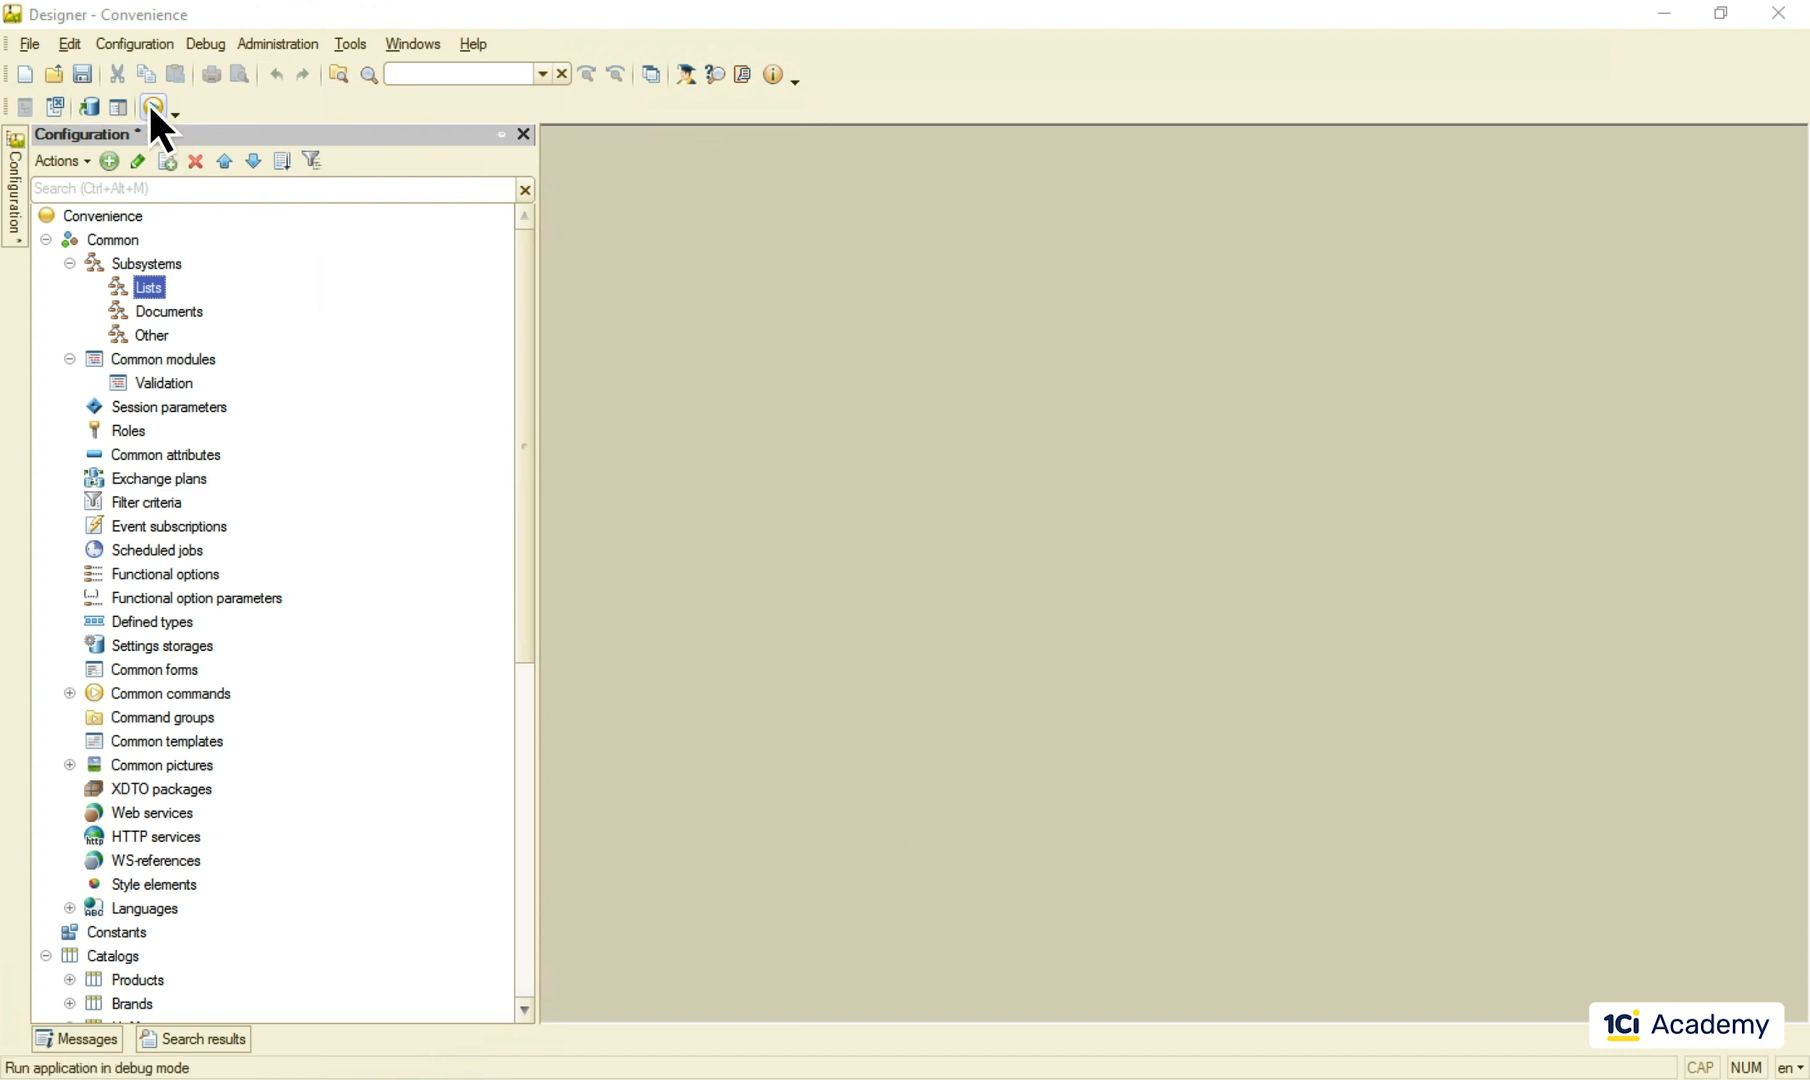
# Step: Launch the application in debug mode and show the Products Synonym list under Lists
pyautogui.click(152, 106)
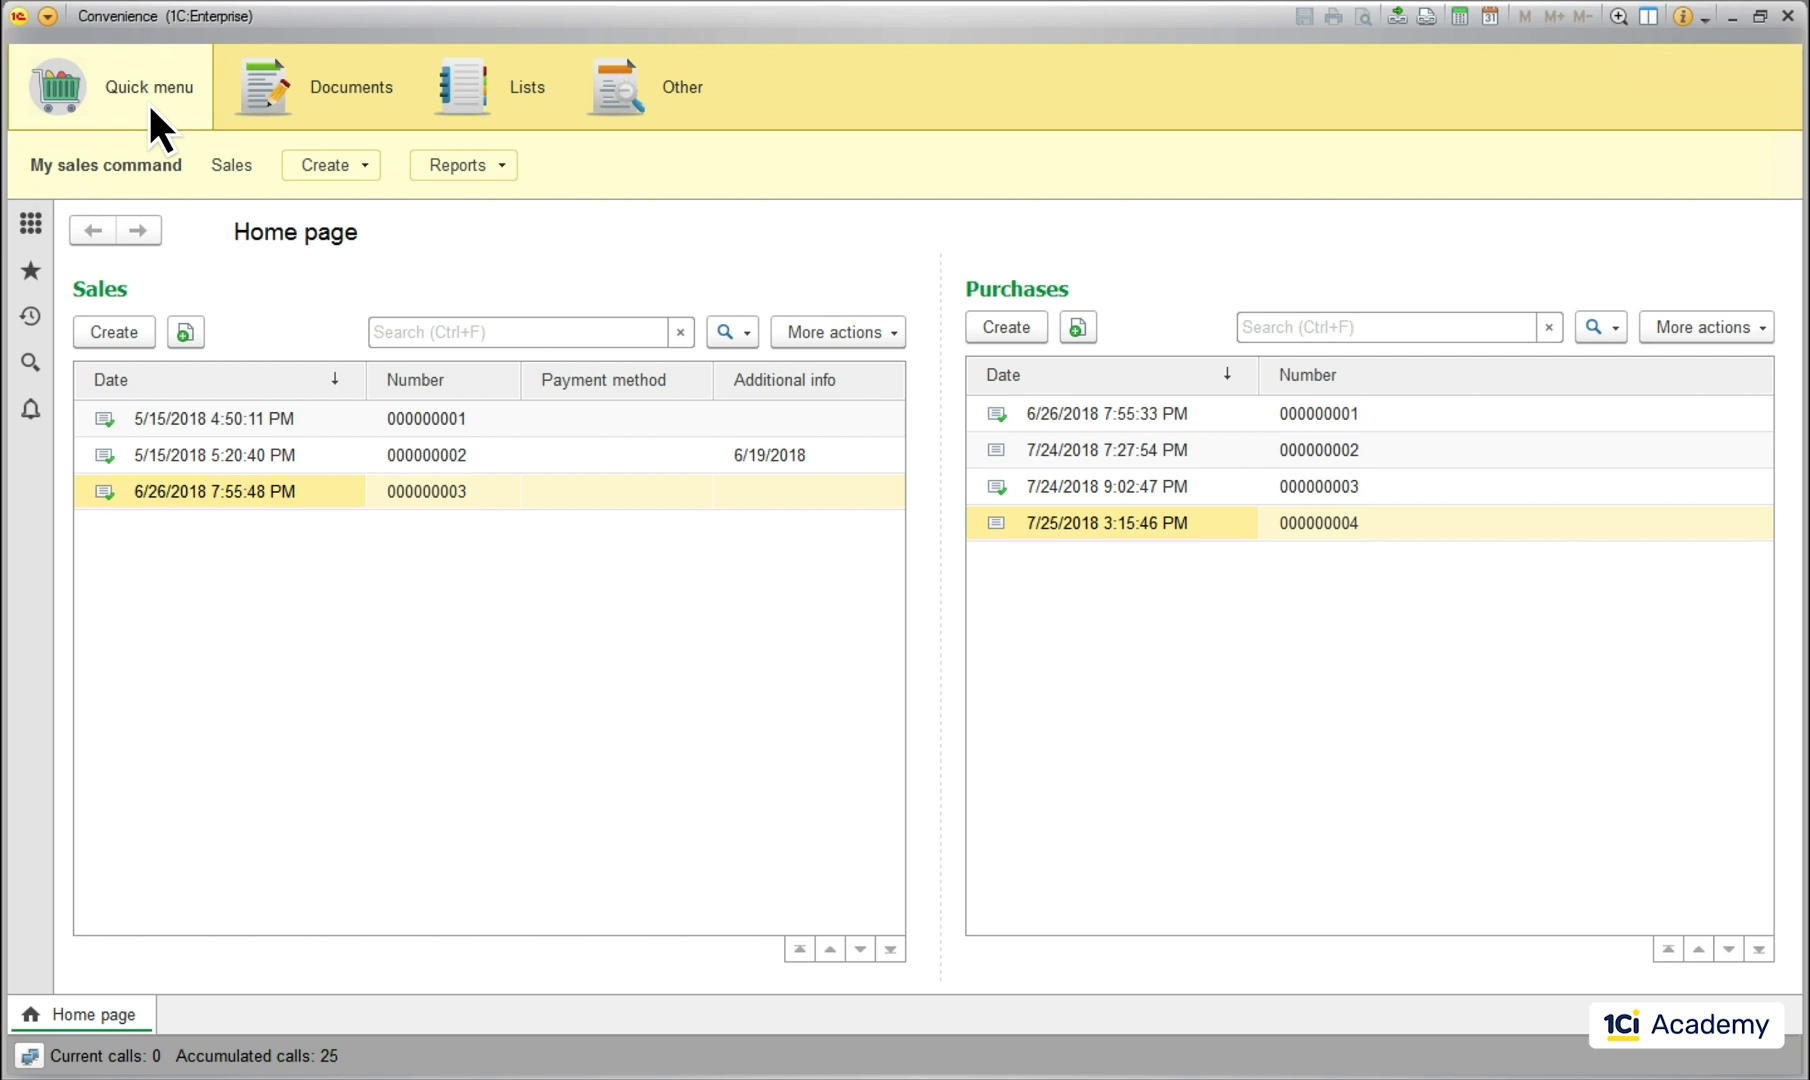
pyautogui.moveTo(526, 86)
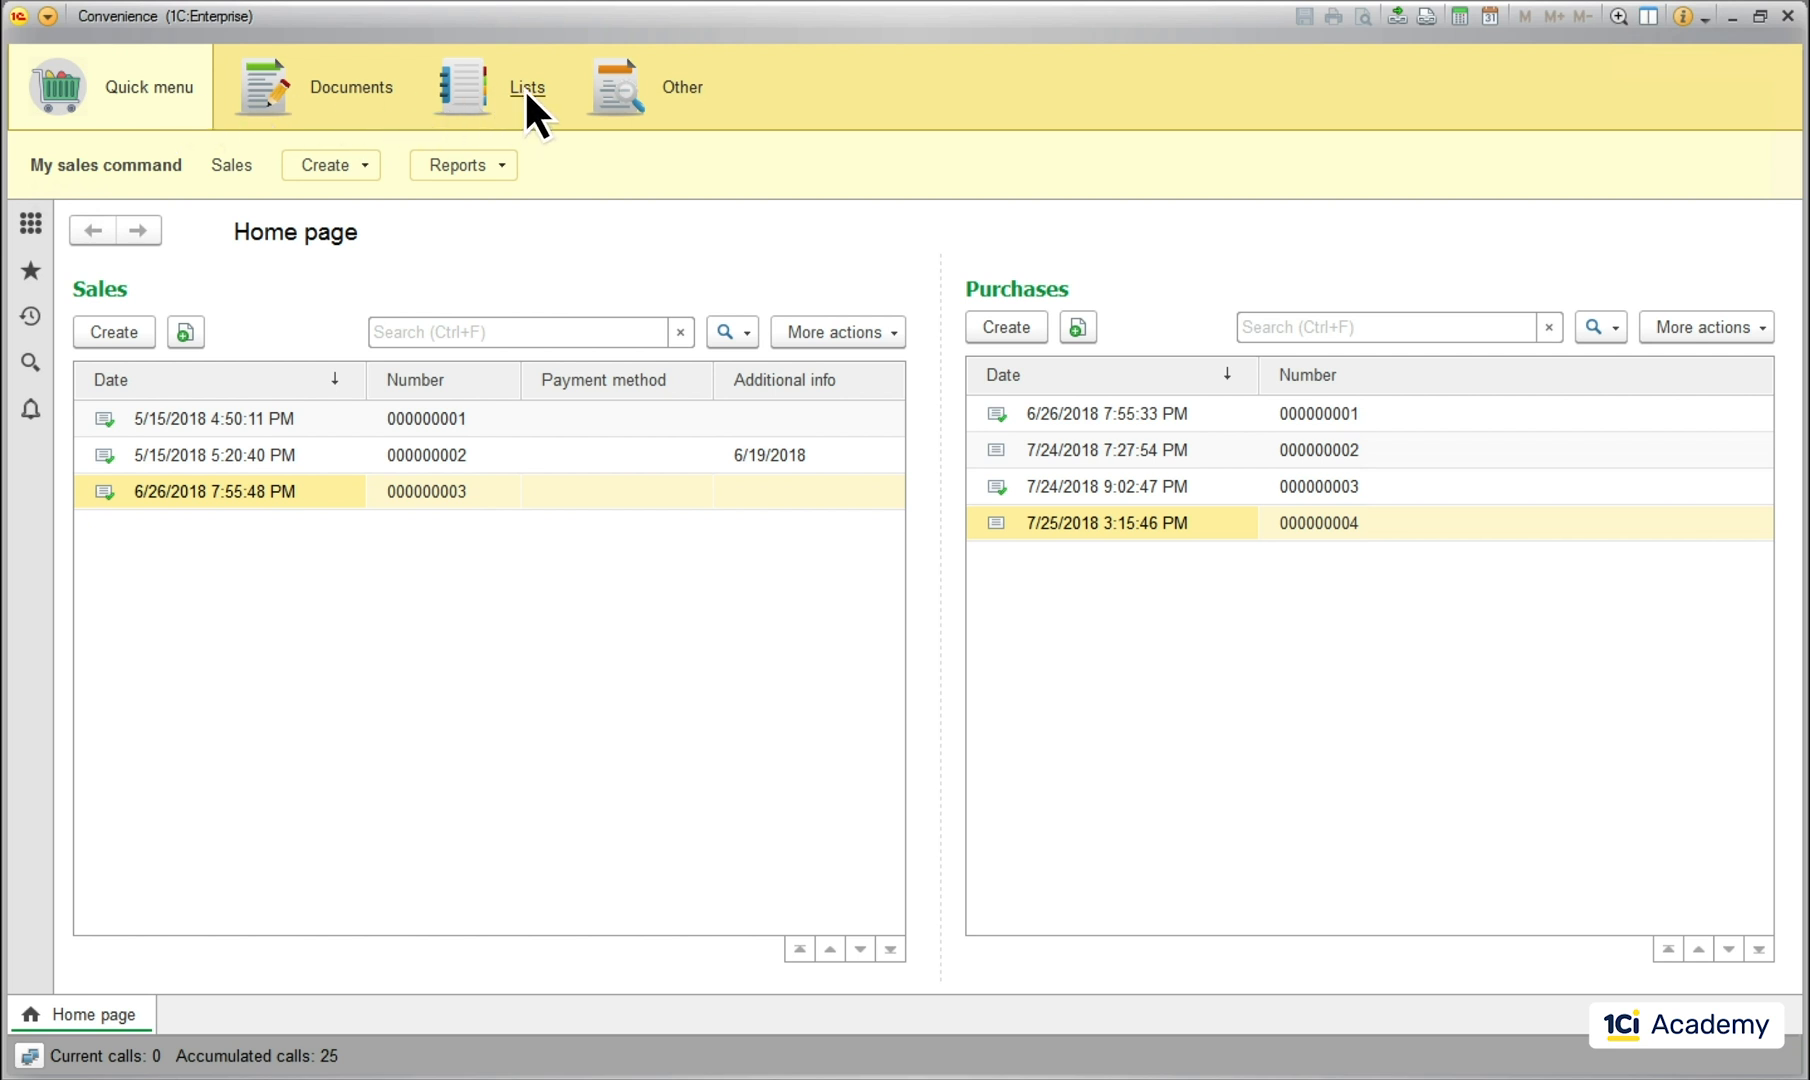
pyautogui.click(528, 86)
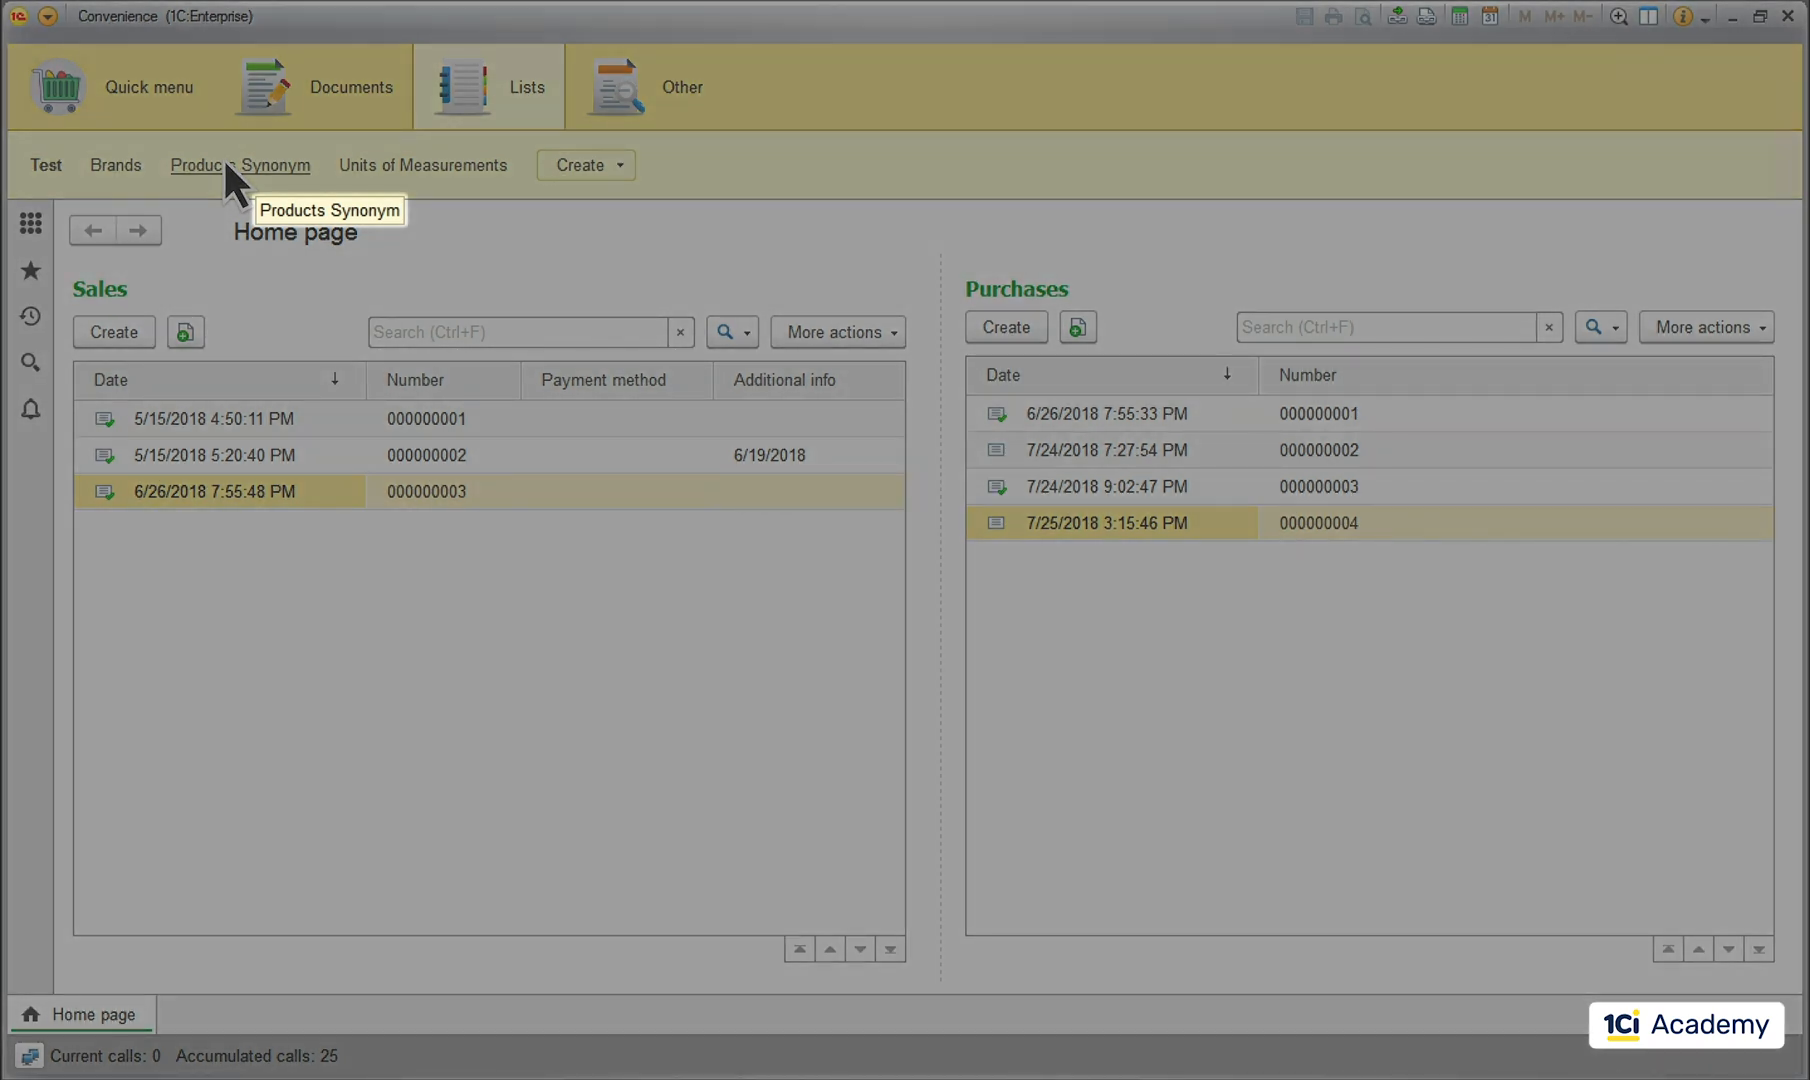
pyautogui.click(240, 164)
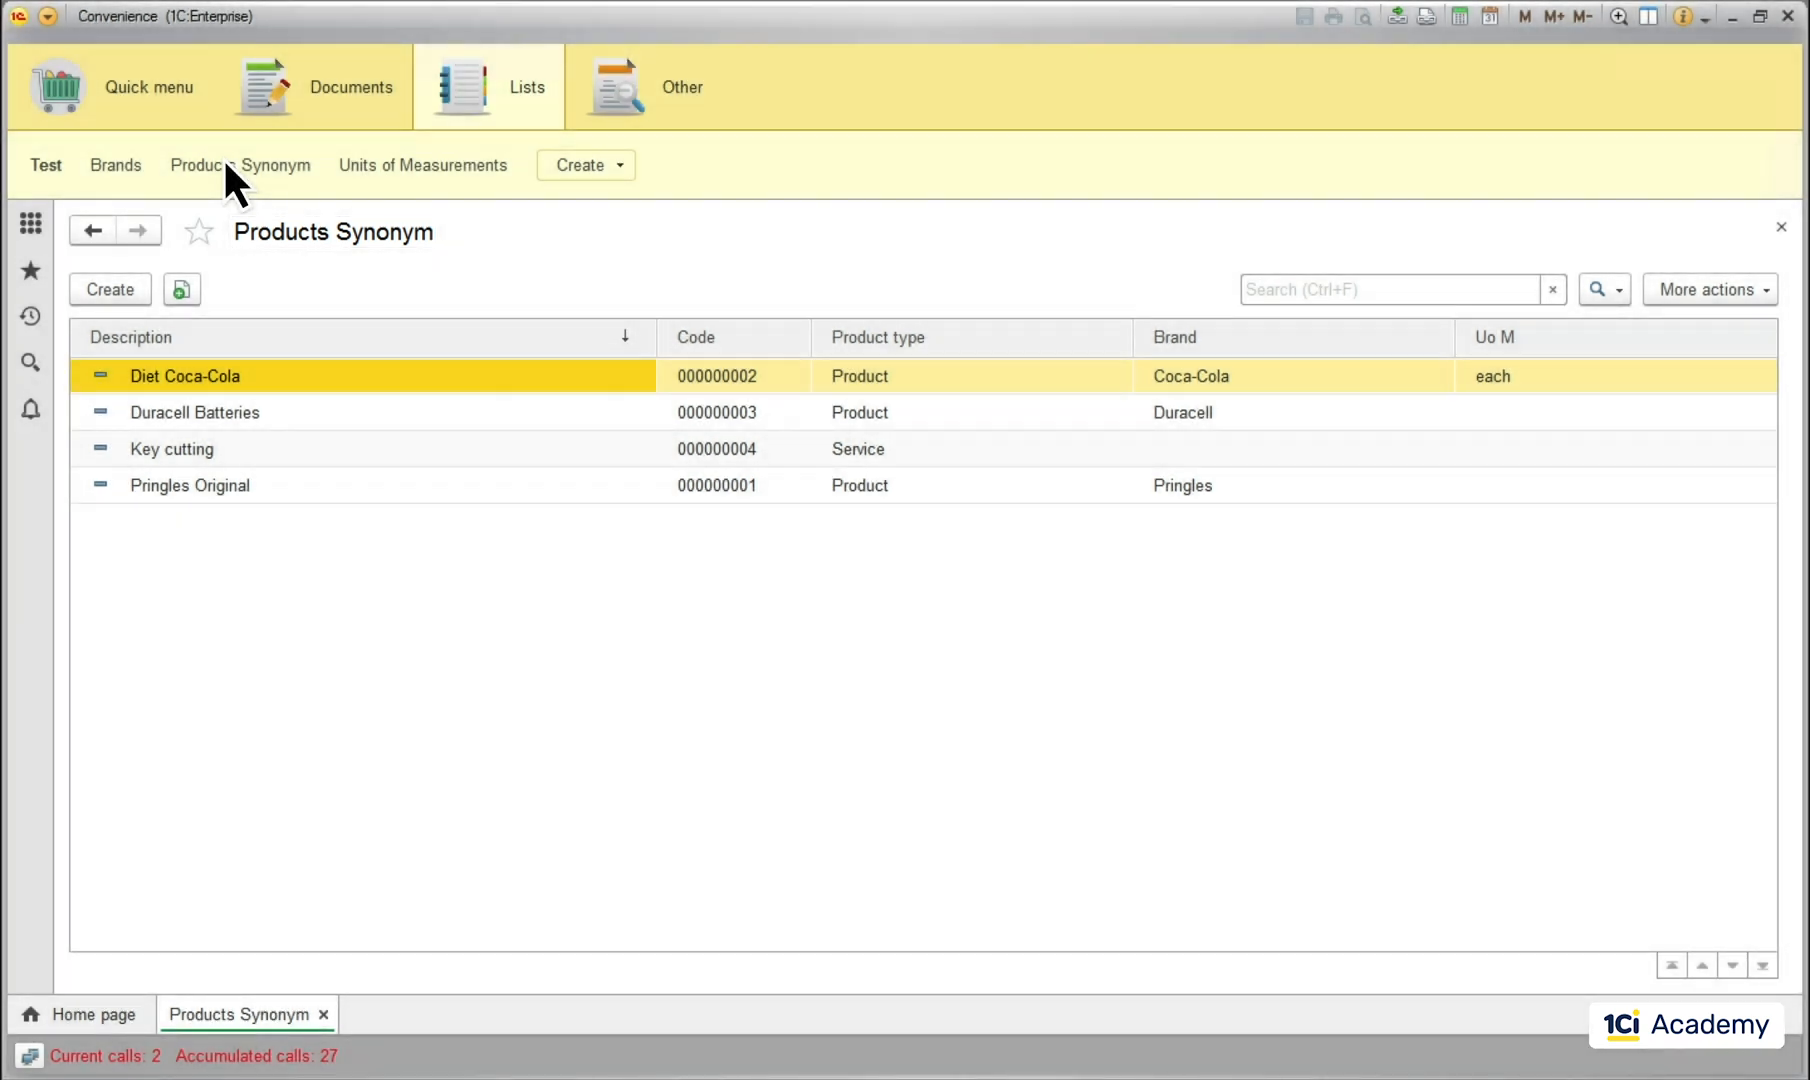
# Step: View the Diet Coca-Cola item and the Create commands, then return to Designer
pyautogui.doubleClick(184, 376)
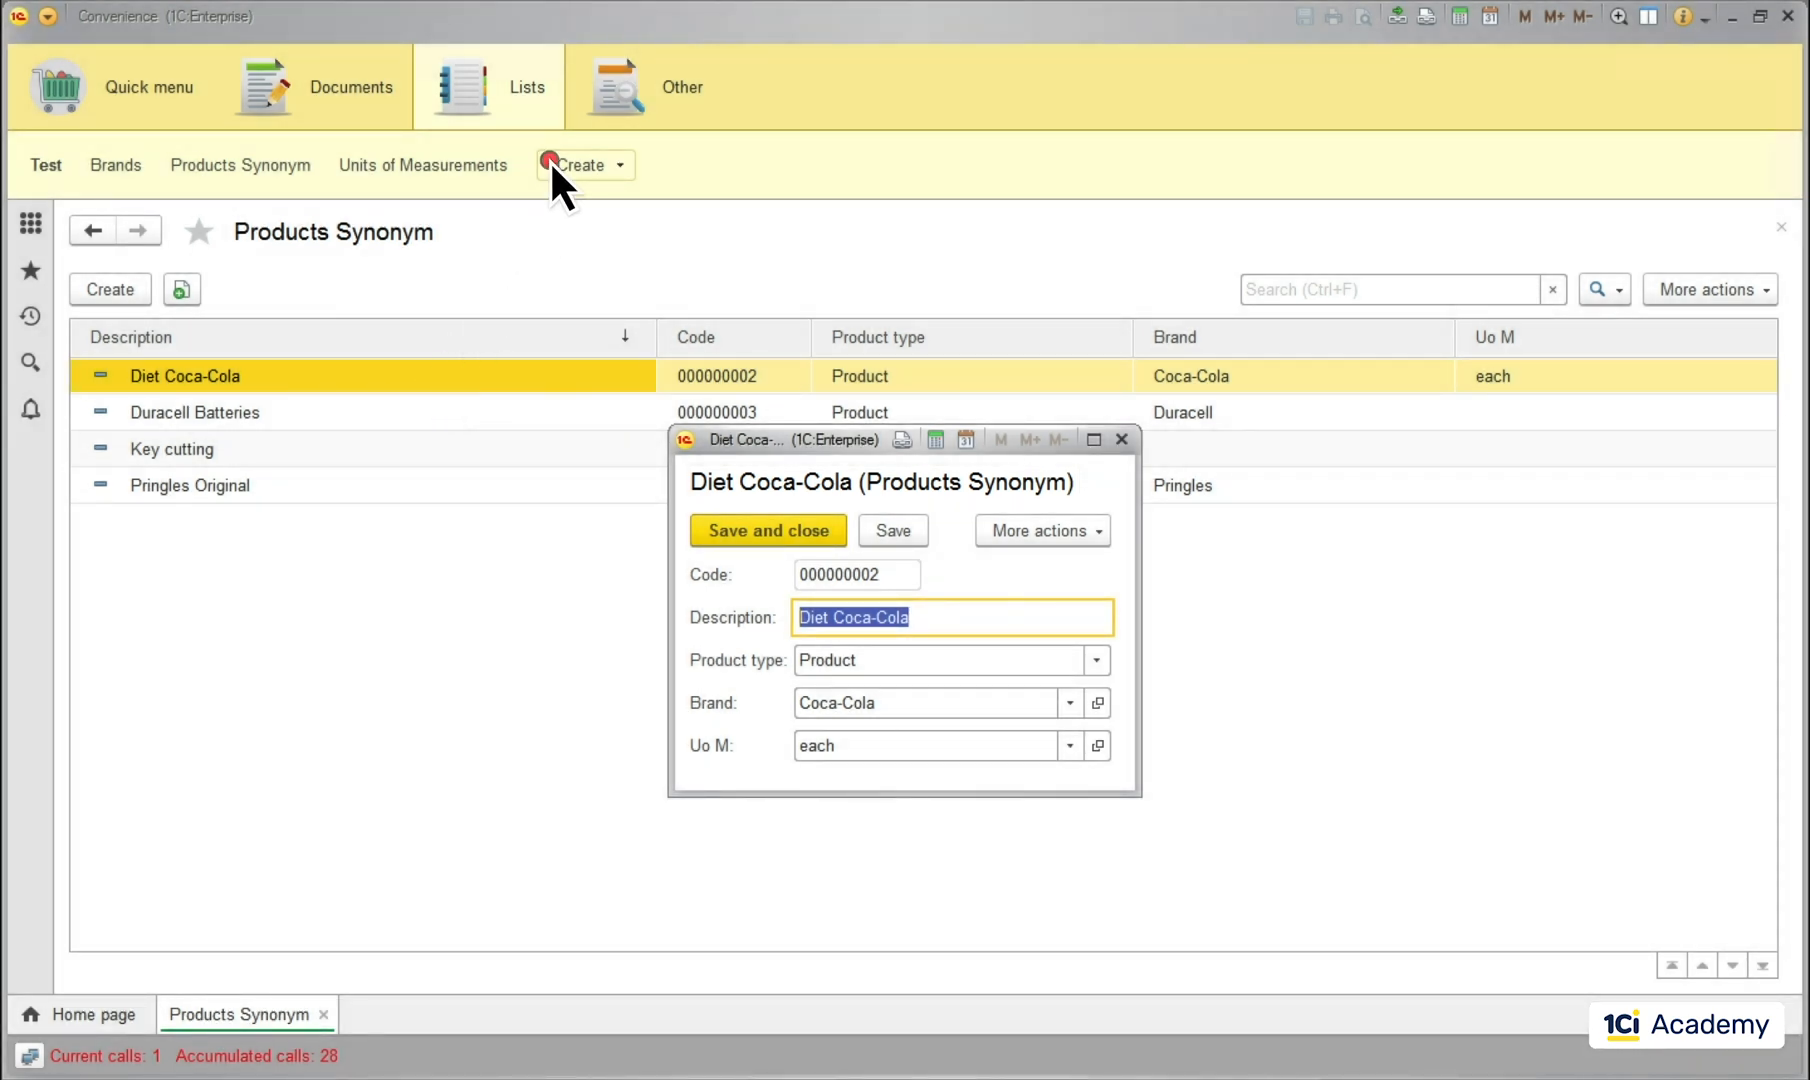
pyautogui.click(582, 164)
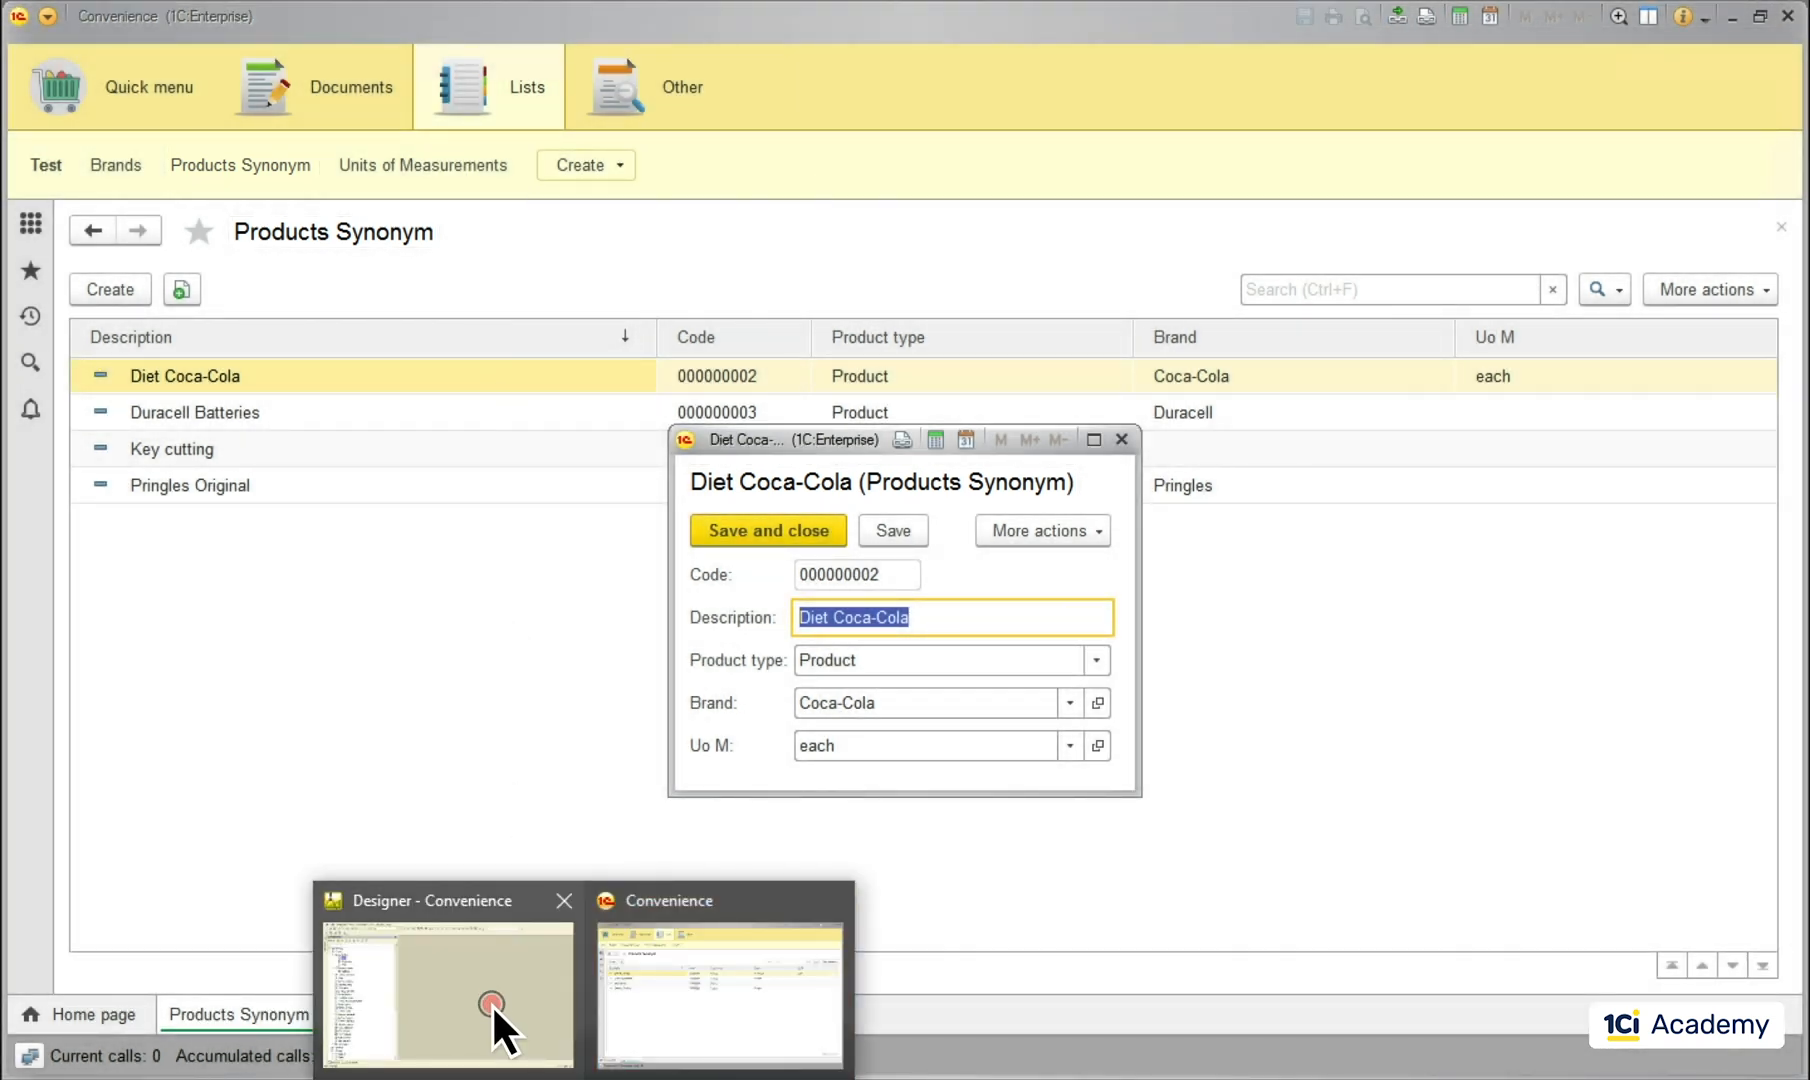
pyautogui.click(446, 994)
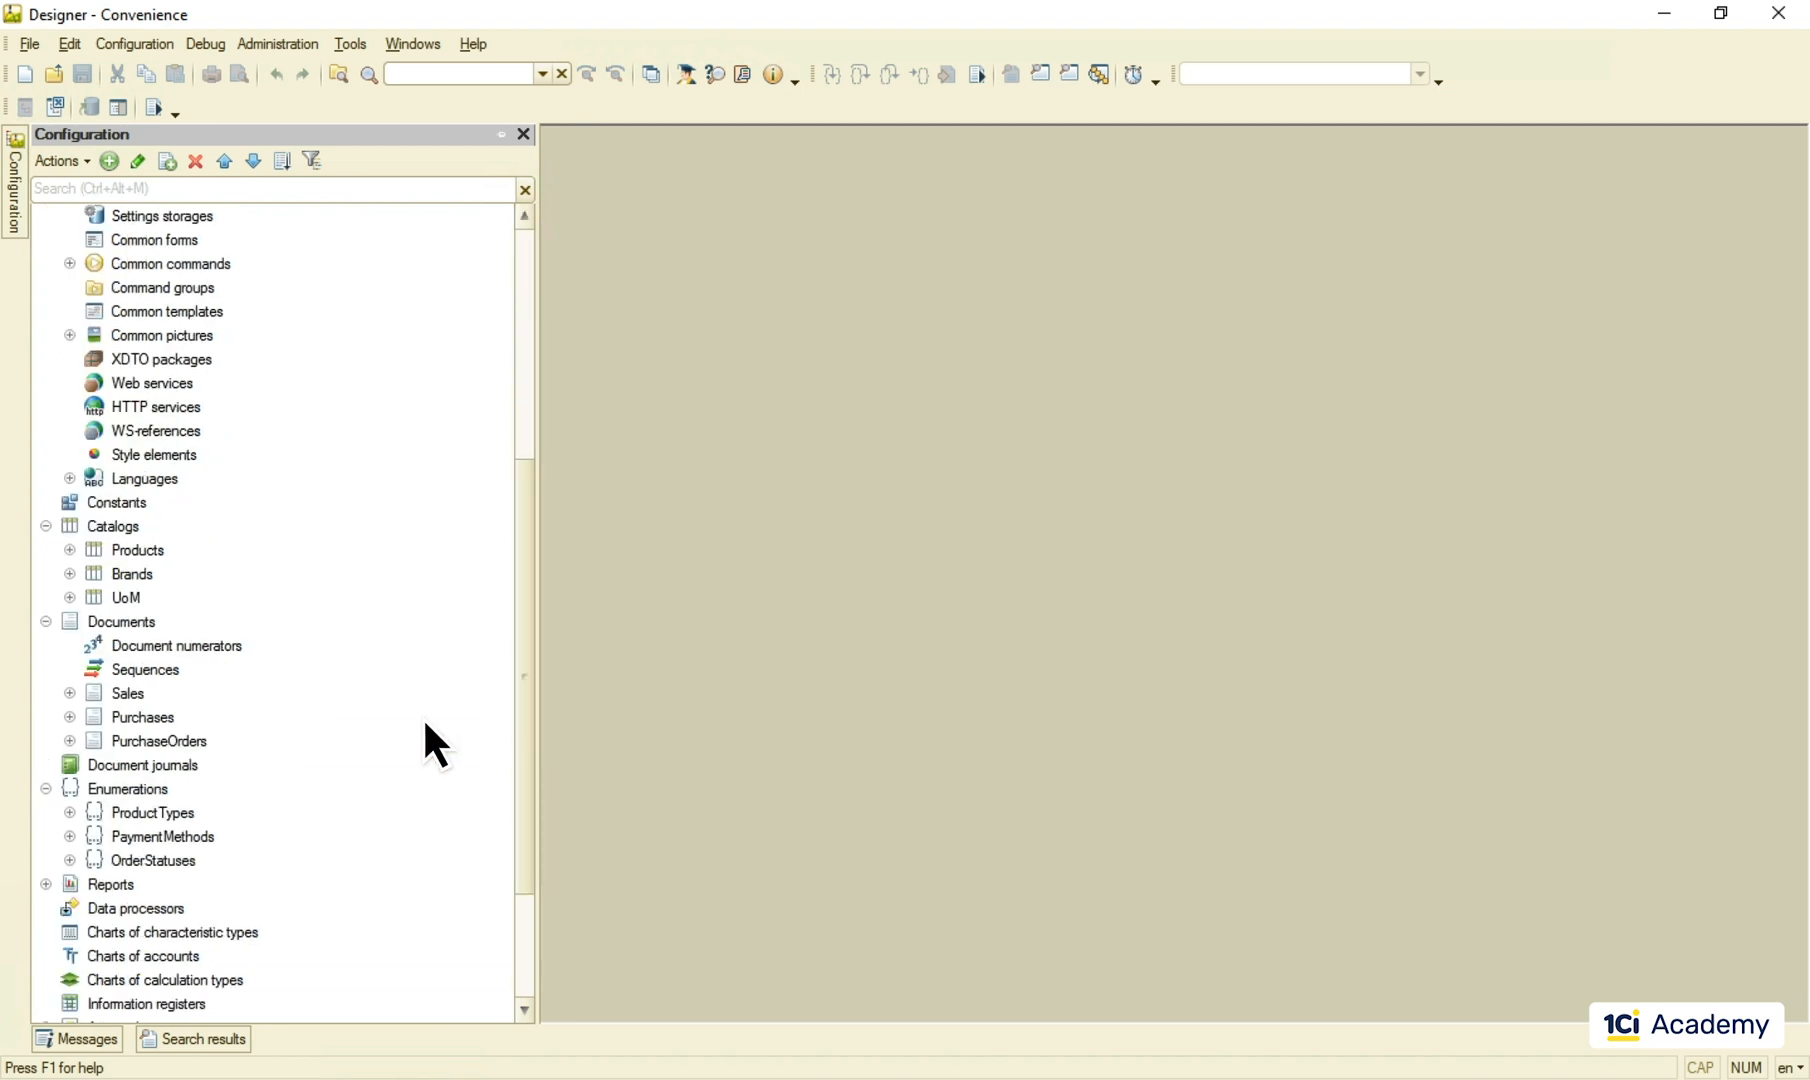
# Step: Fill Products with Extended Object, List, Extended List presentations and 'Products Explanation'
pyautogui.doubleClick(138, 550)
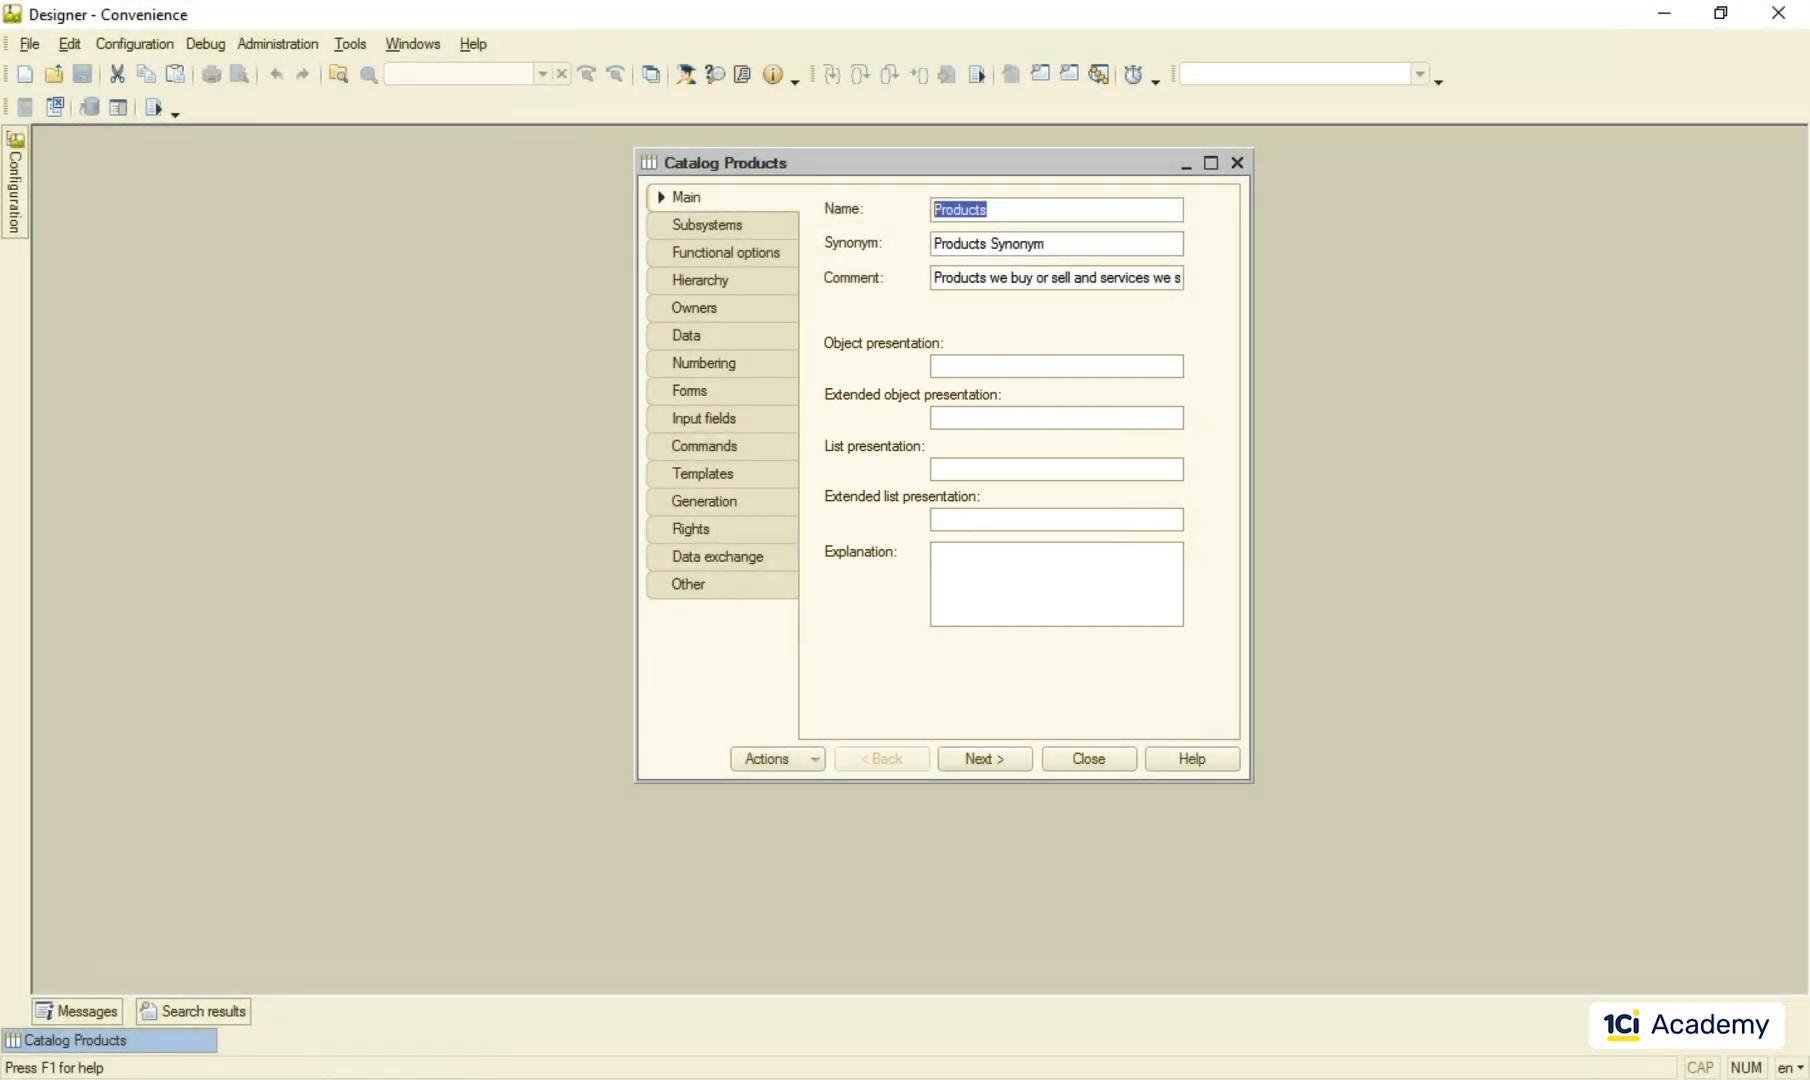
pyautogui.moveTo(1138, 380)
pyautogui.write('Products Object Pre')
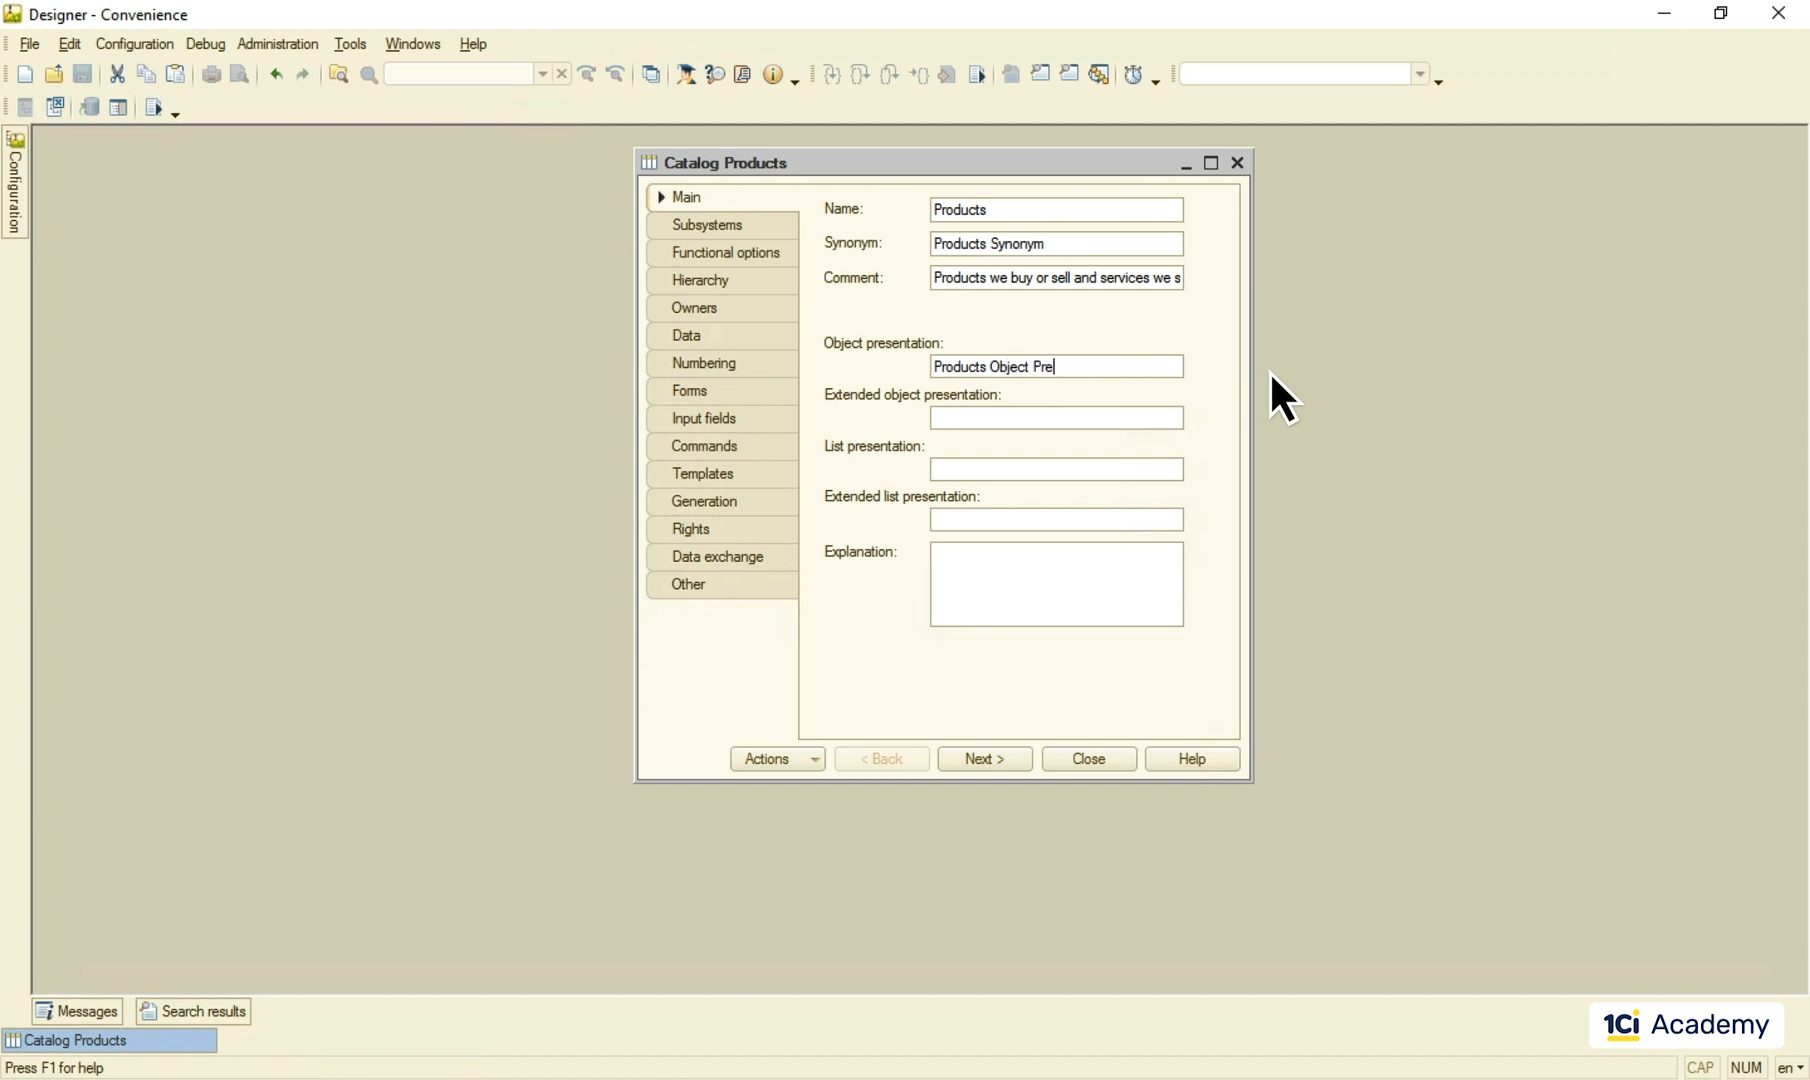
pyautogui.write('Products Extended Object P')
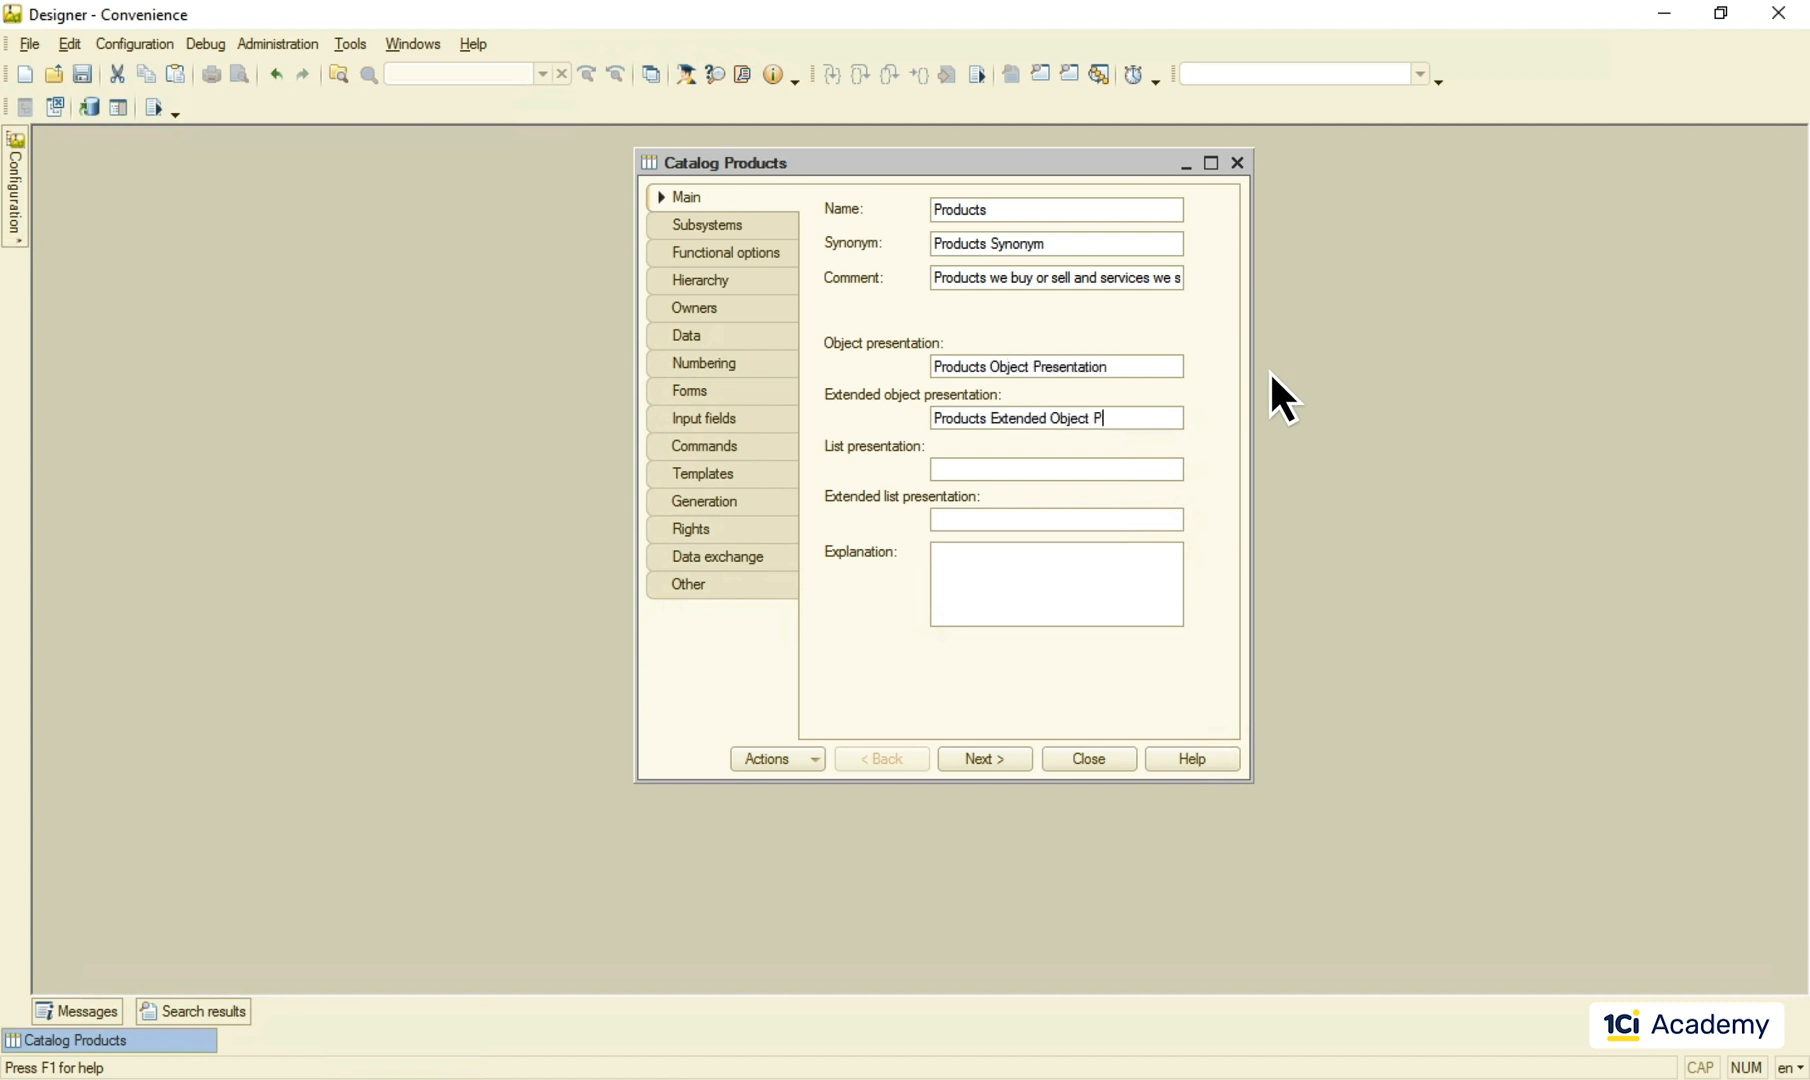
pyautogui.write('Products List Presen')
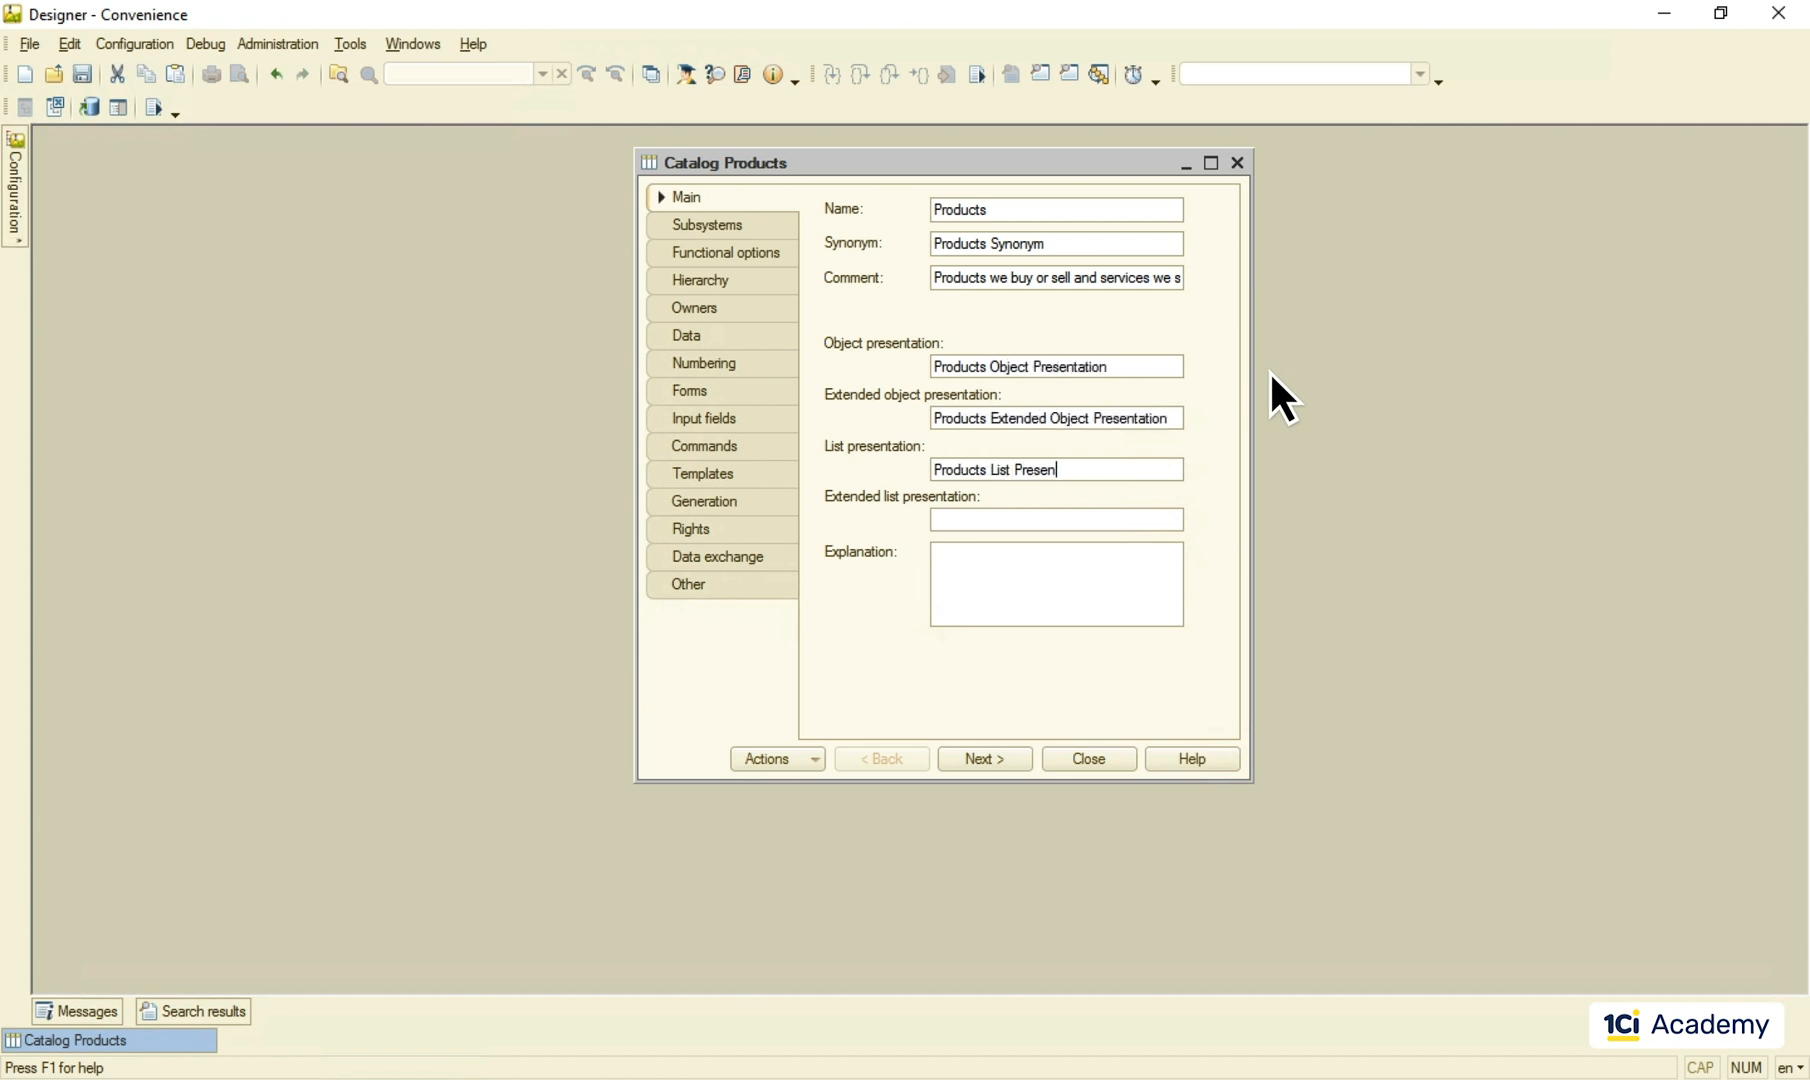
pyautogui.write('Products Extended List Presen')
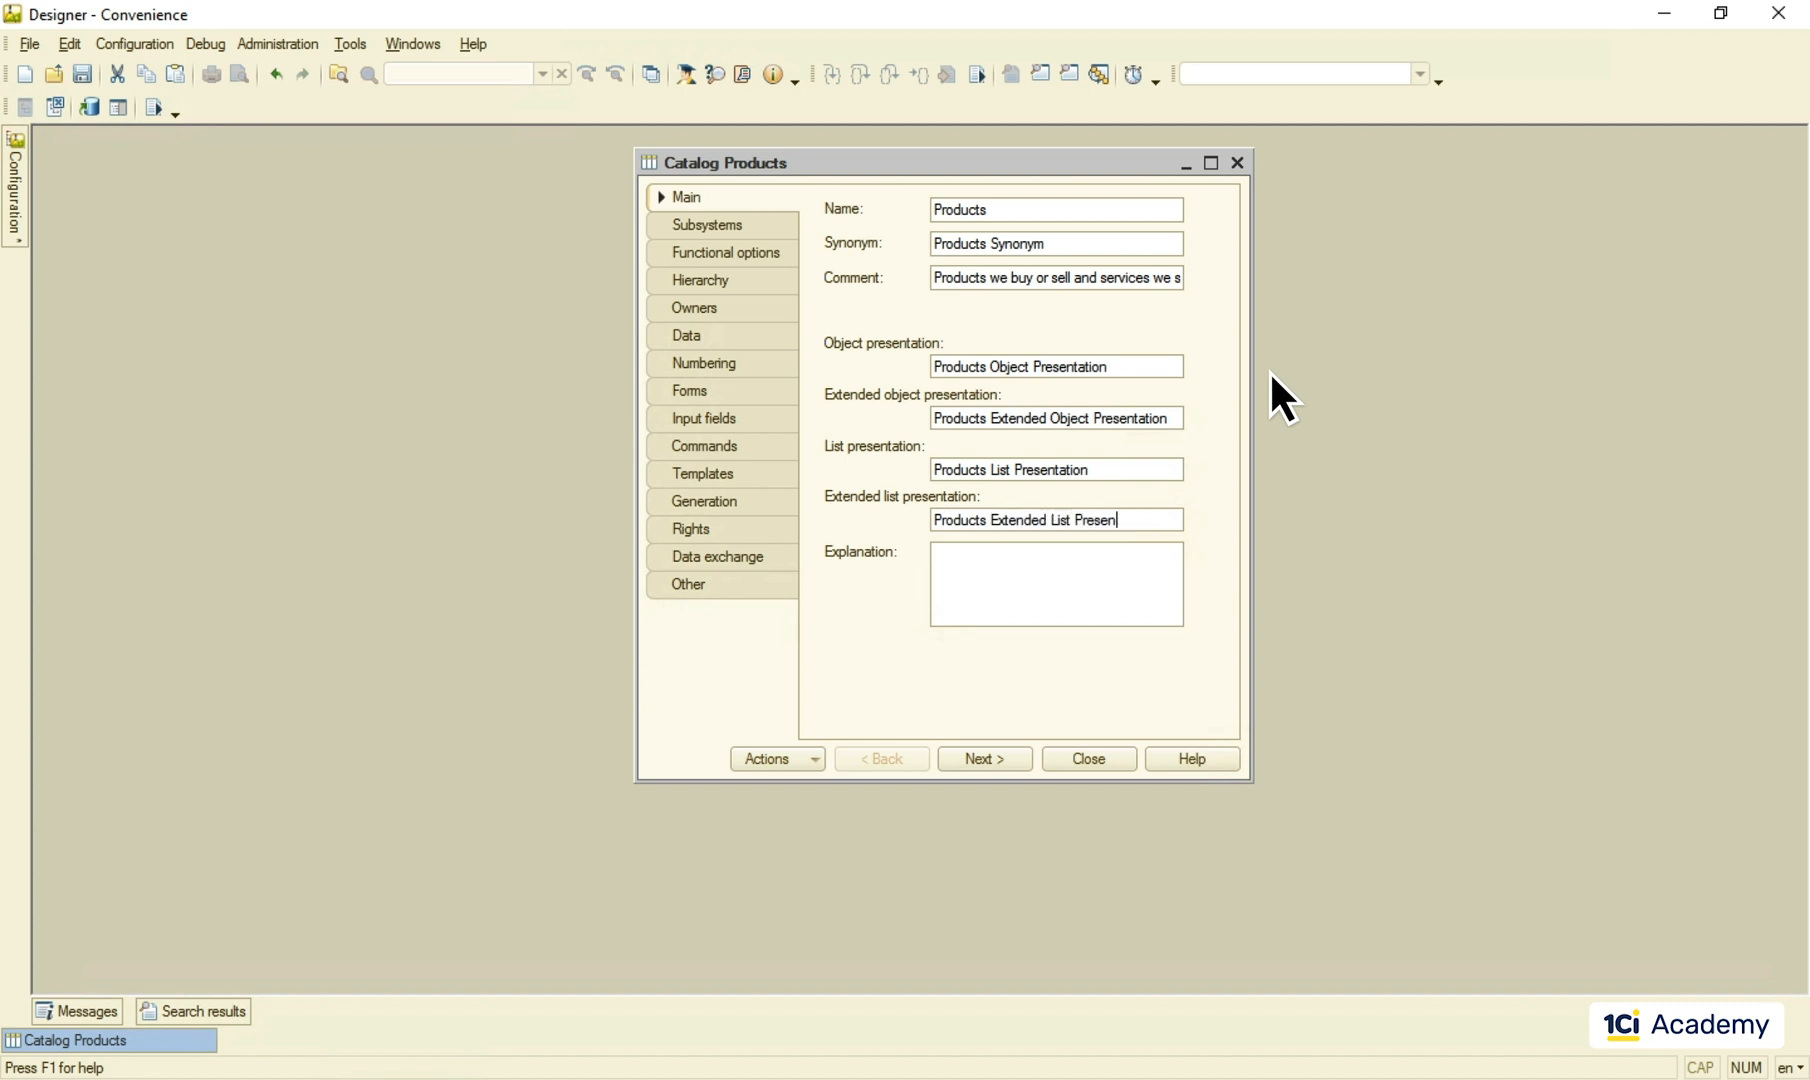
pyautogui.write('Products Explanation')
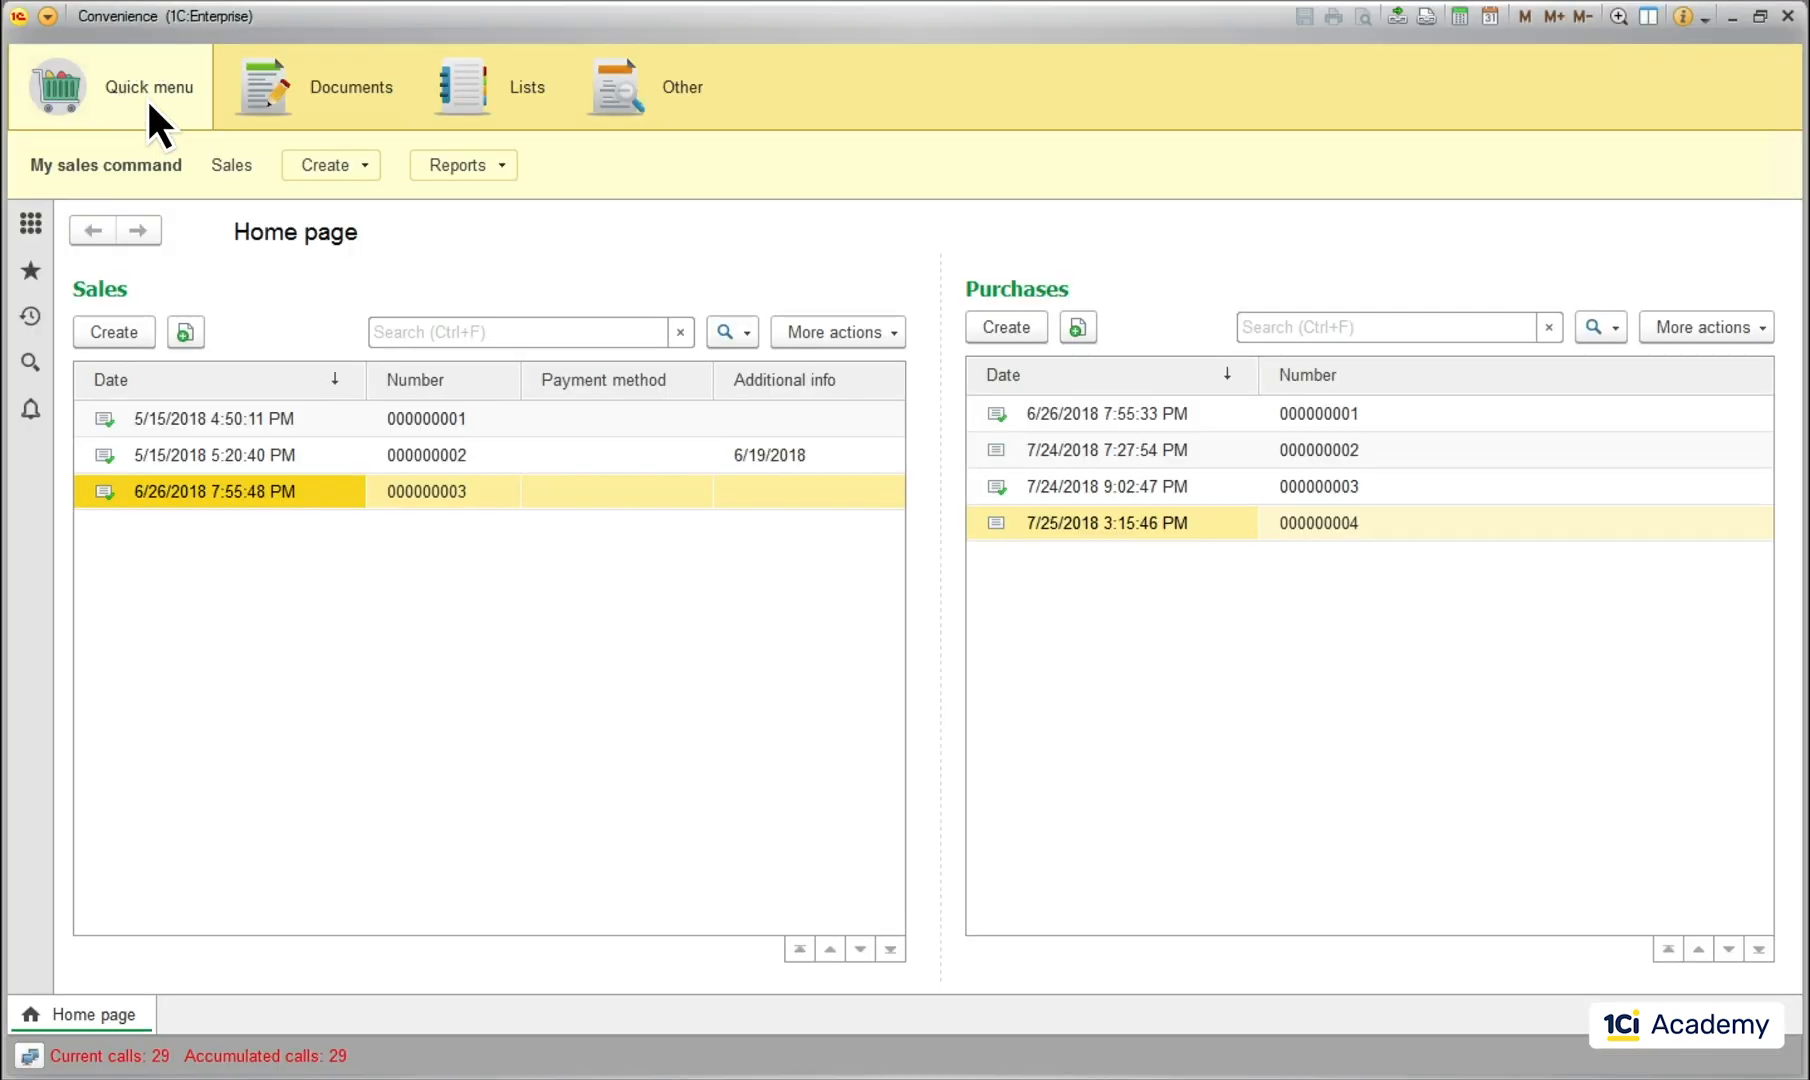
# Step: Show Products List Presentation, its Diet Coca-Cola item and the Products Object Presentation create option
pyautogui.click(526, 86)
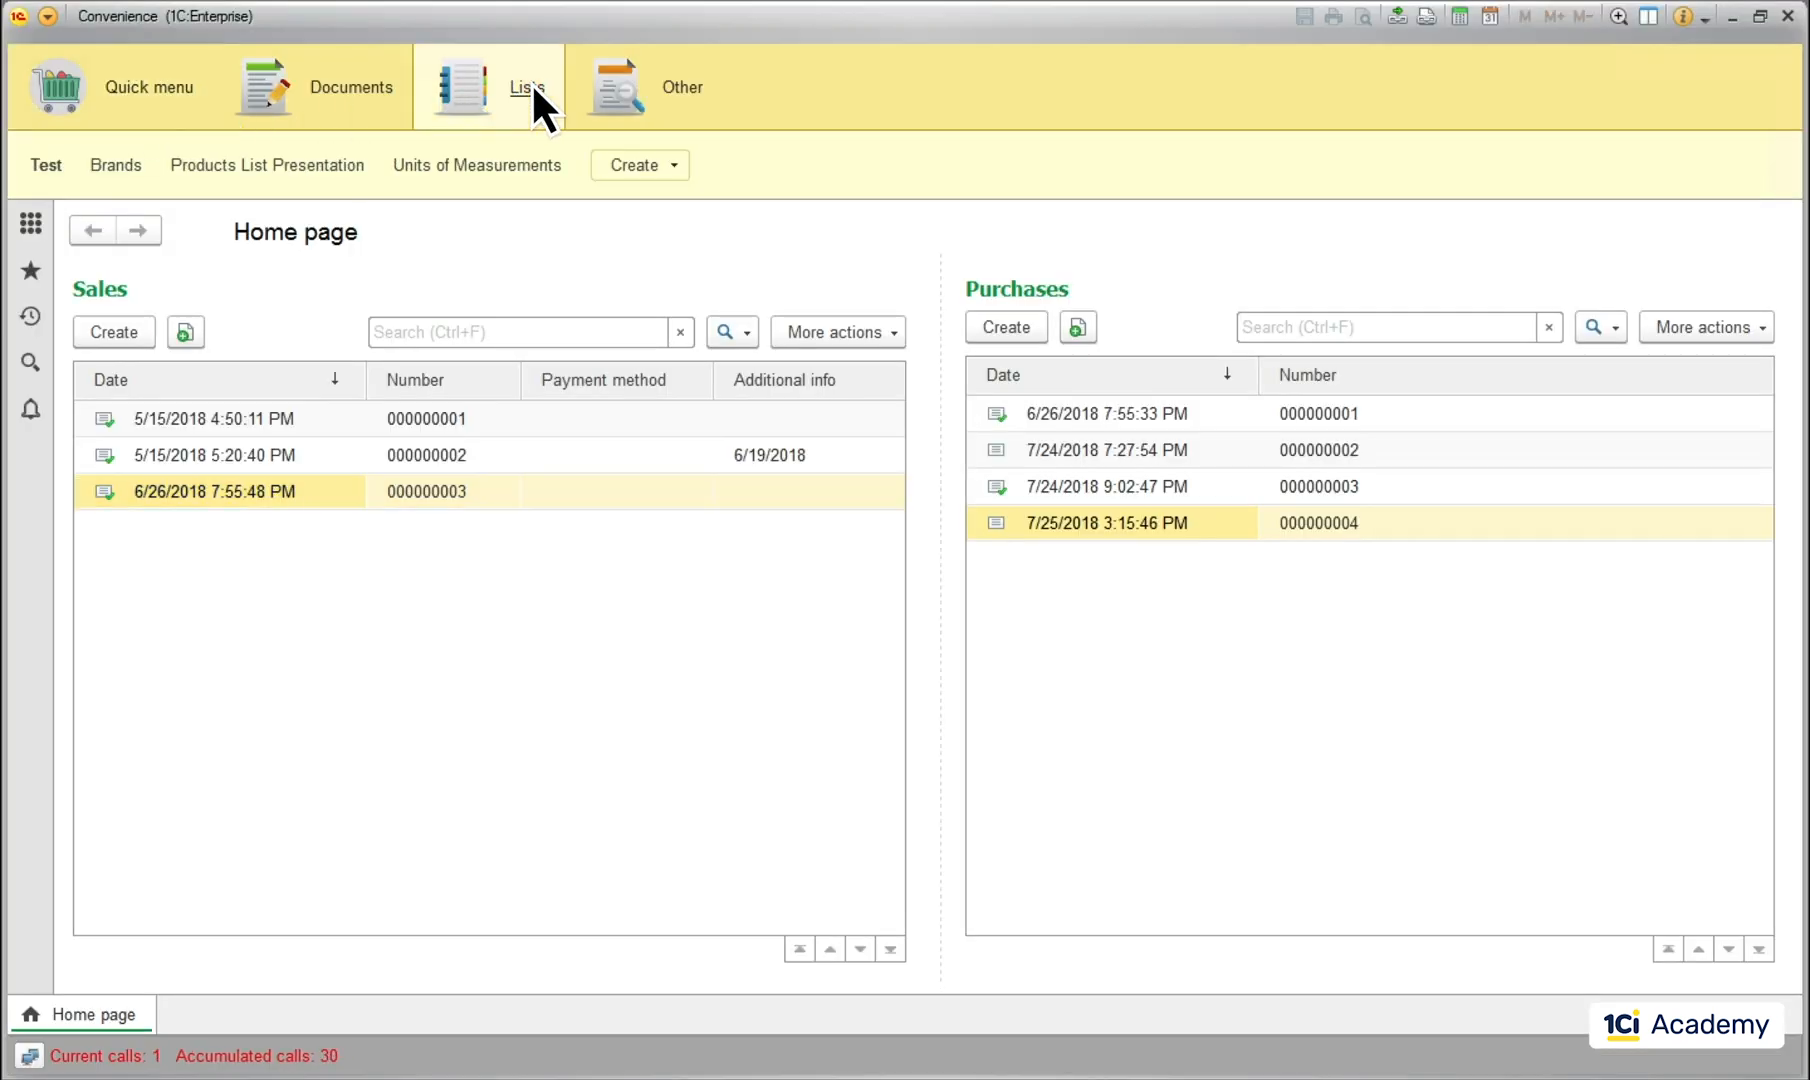
pyautogui.click(266, 164)
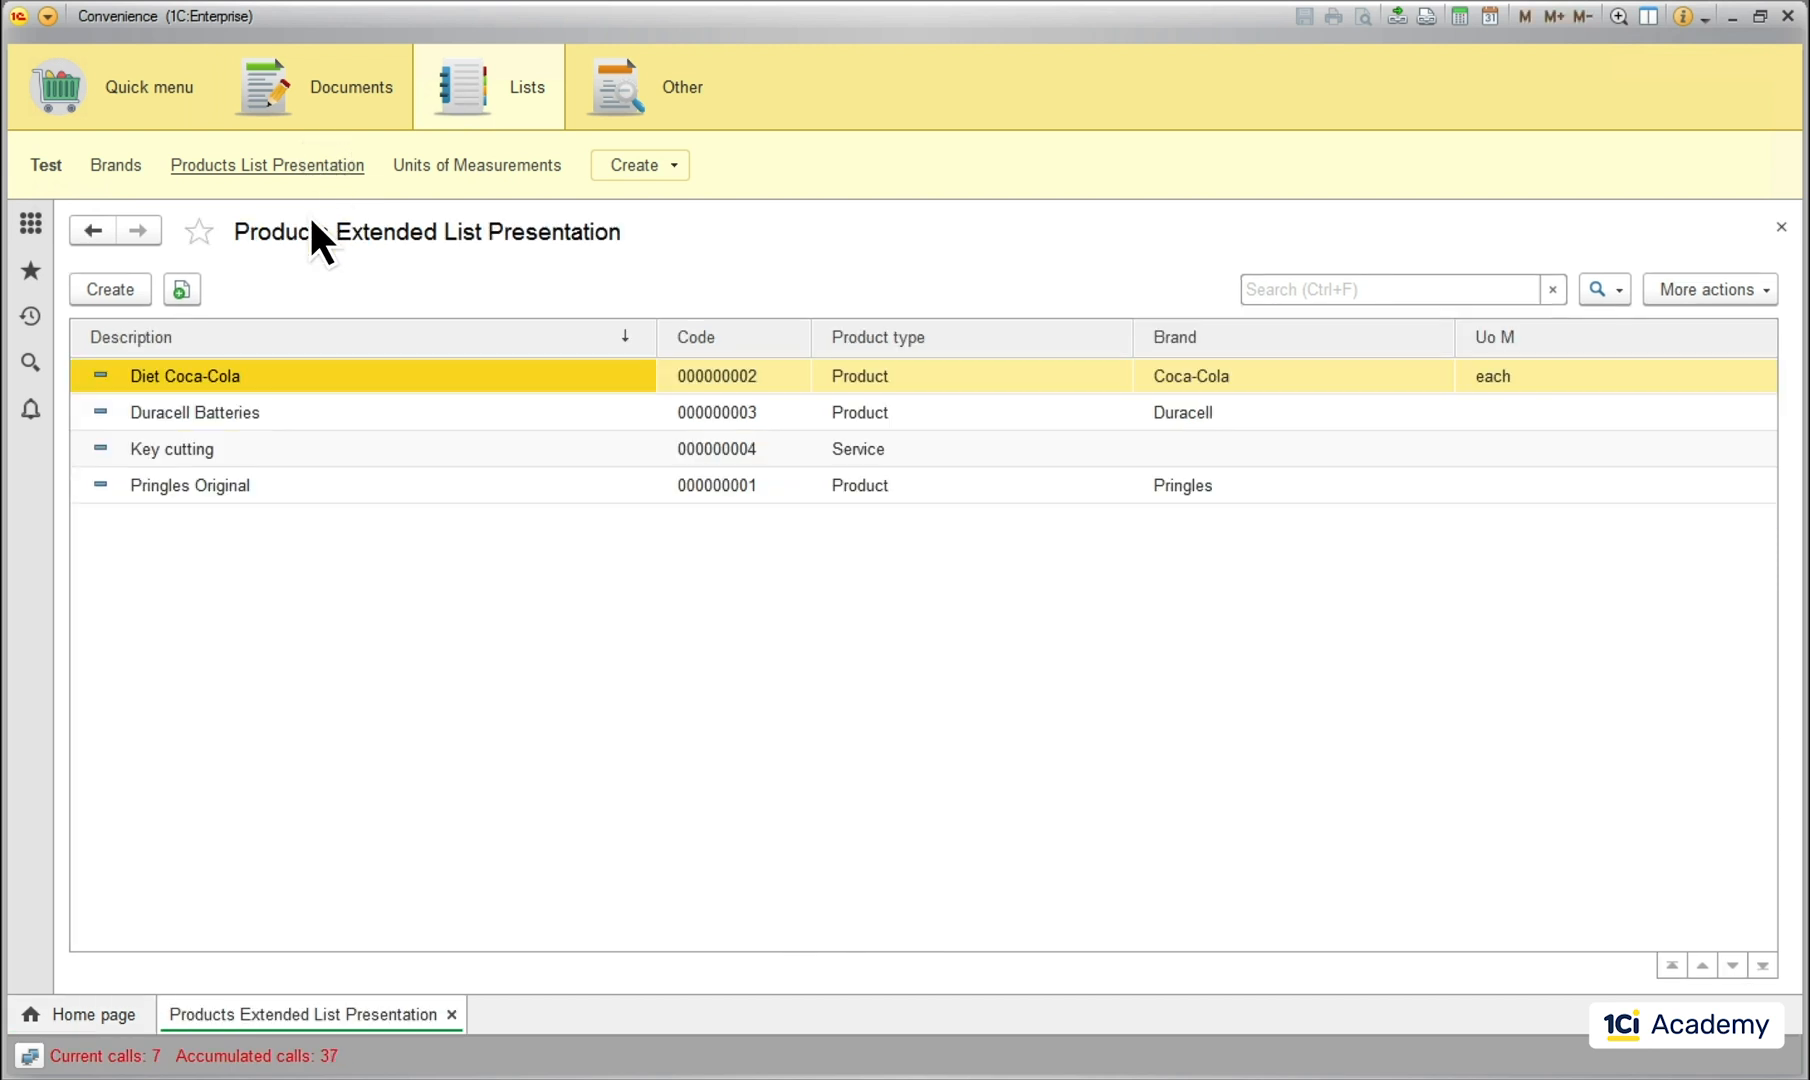
pyautogui.doubleClick(184, 376)
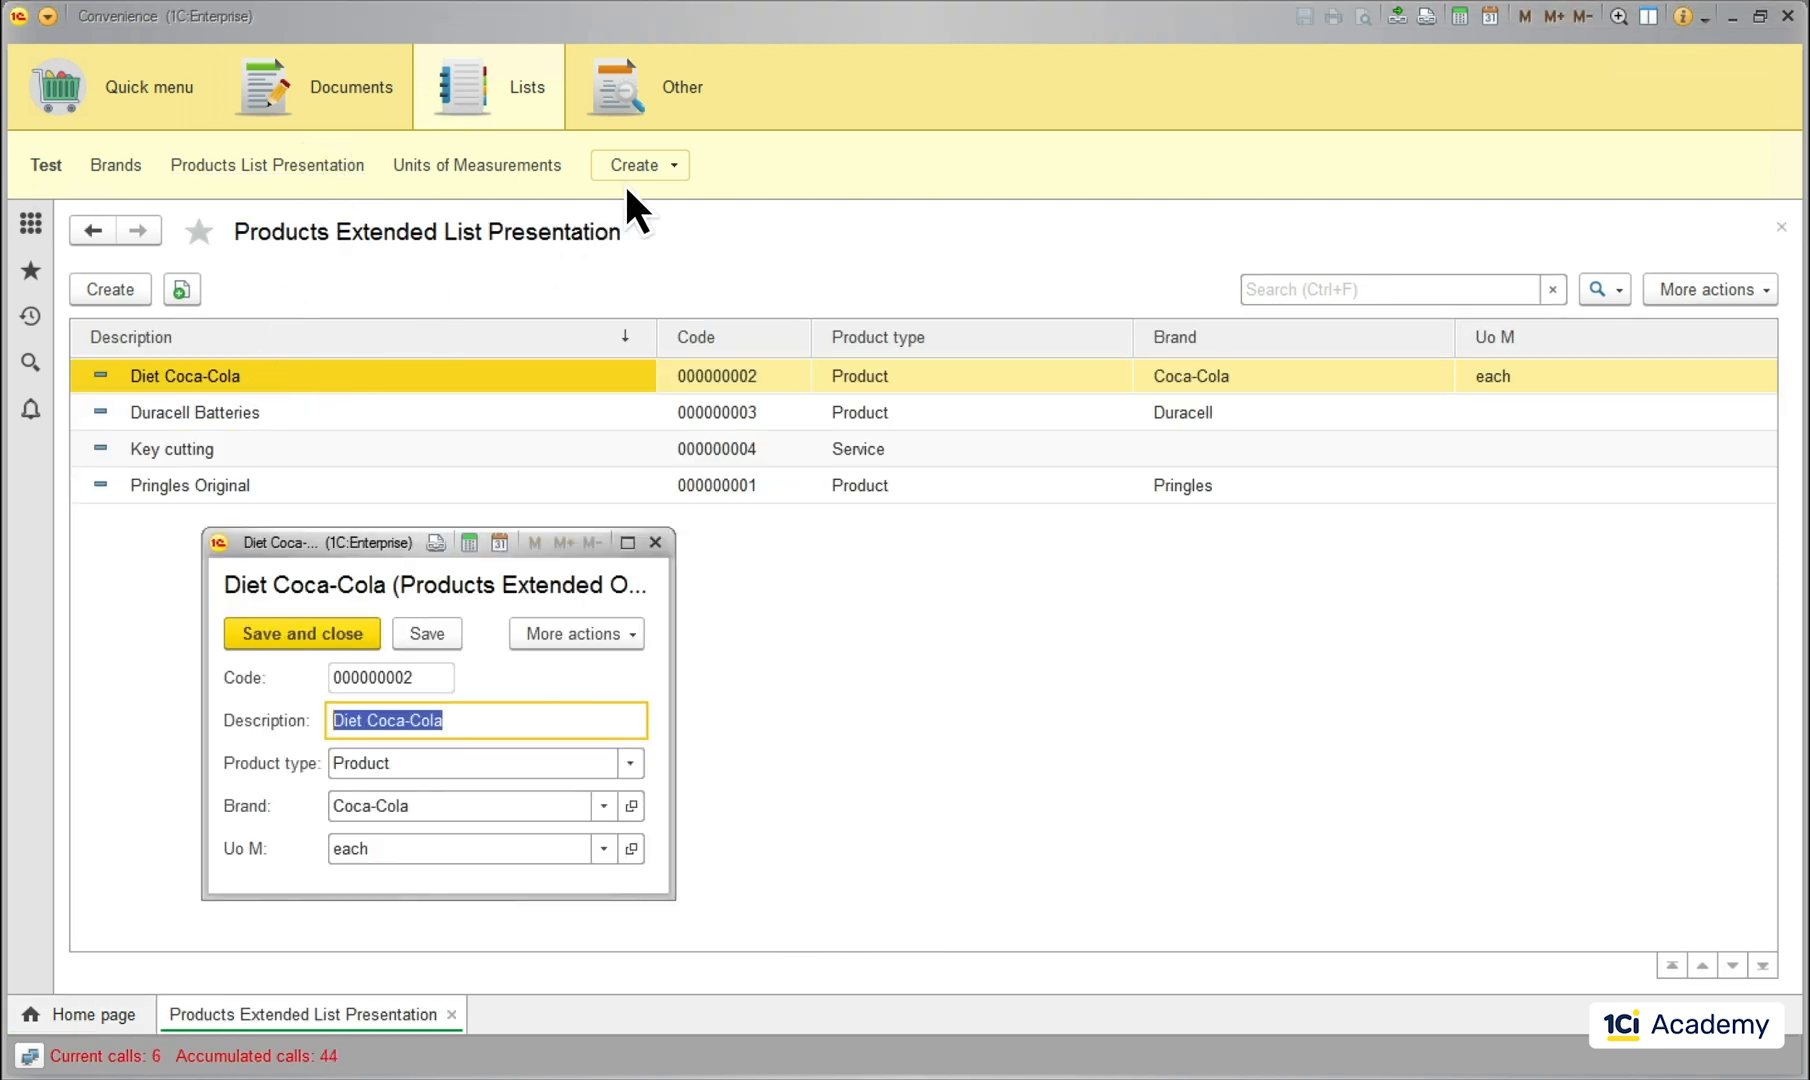
pyautogui.click(636, 164)
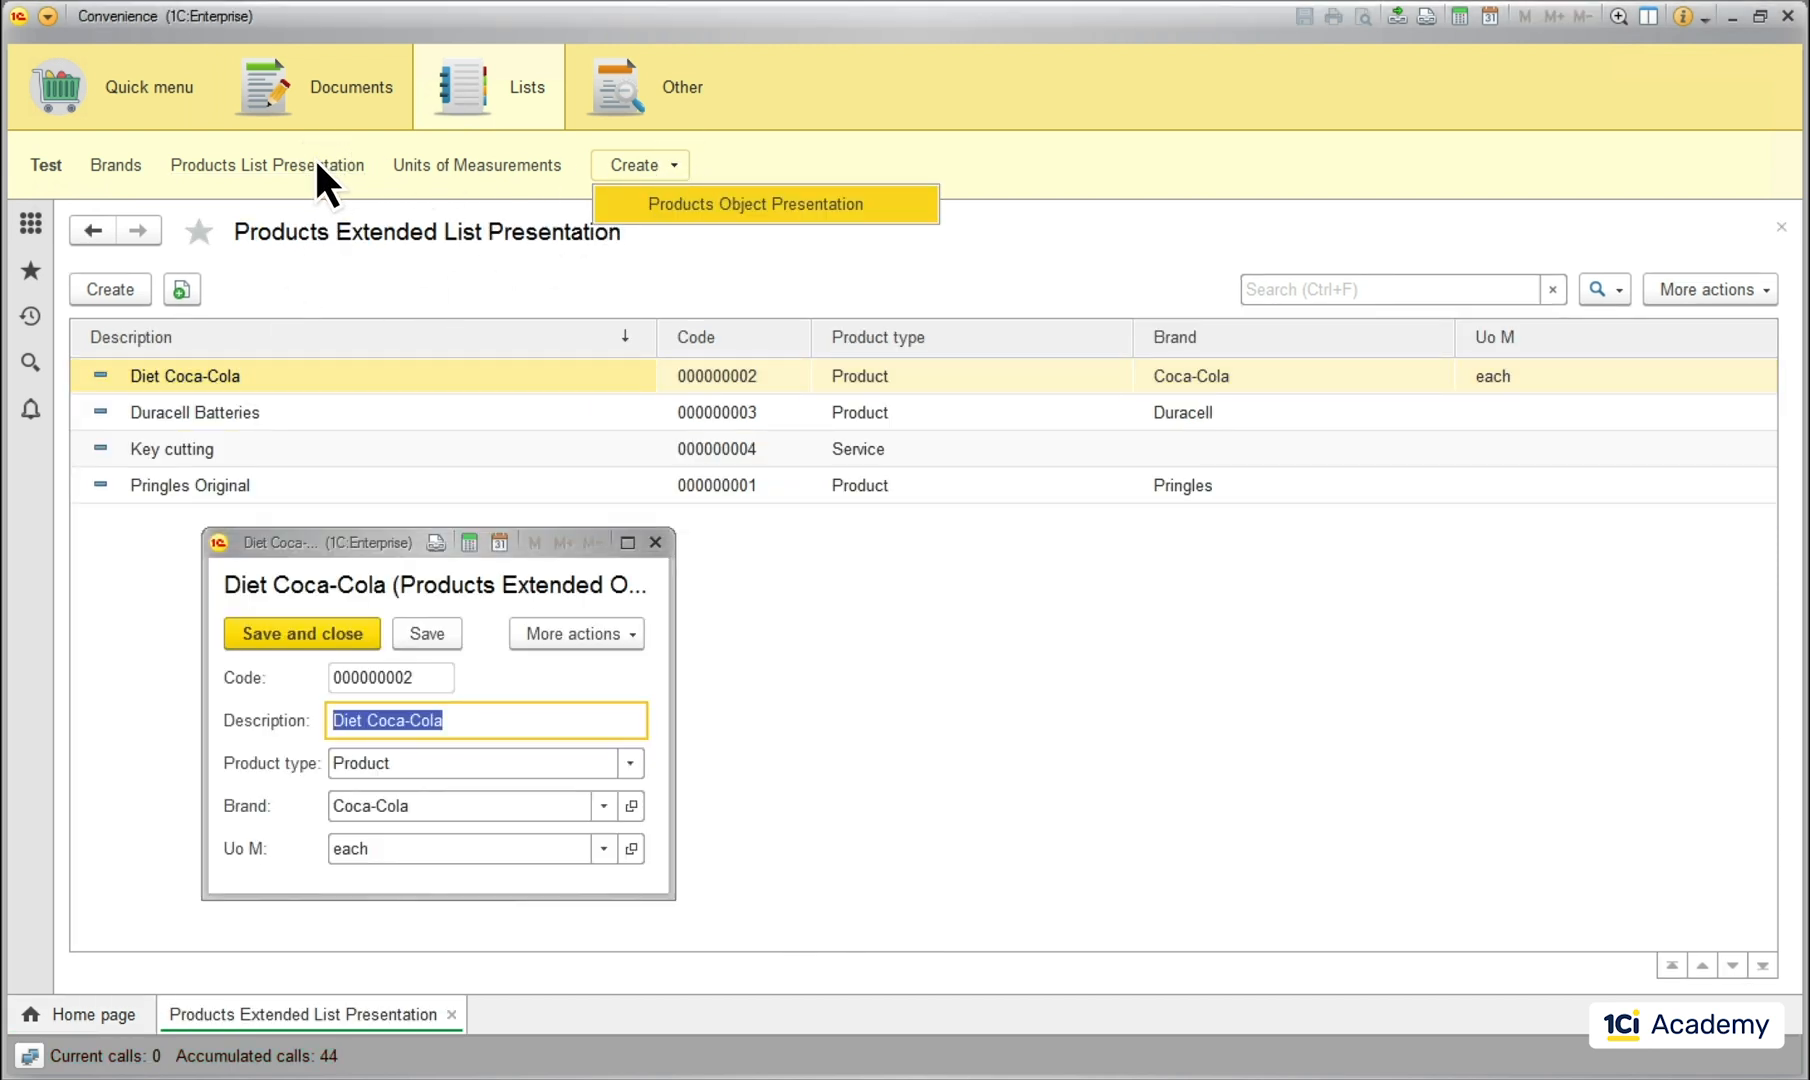